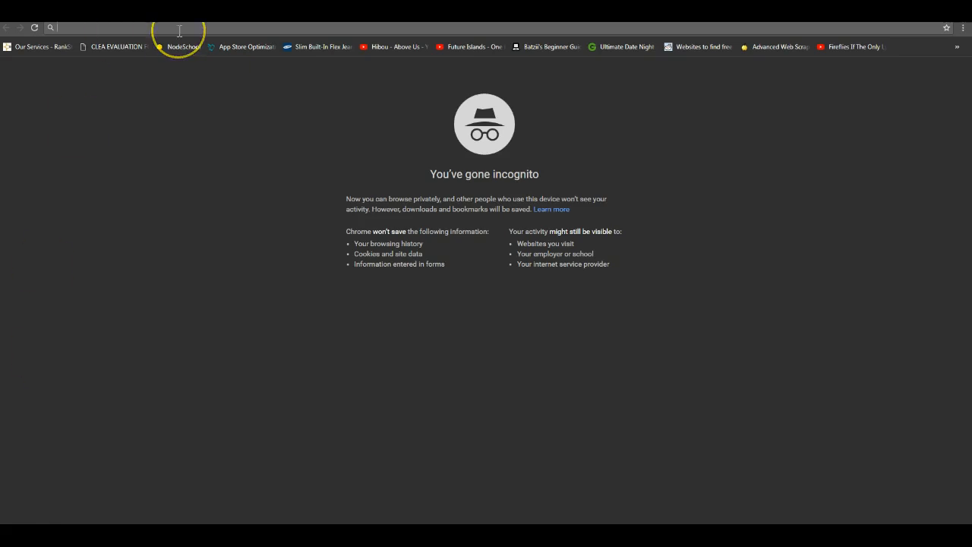
- Search Google for 'SEO' from the incognito address bar
{"action": "type", "text": "SEO"}
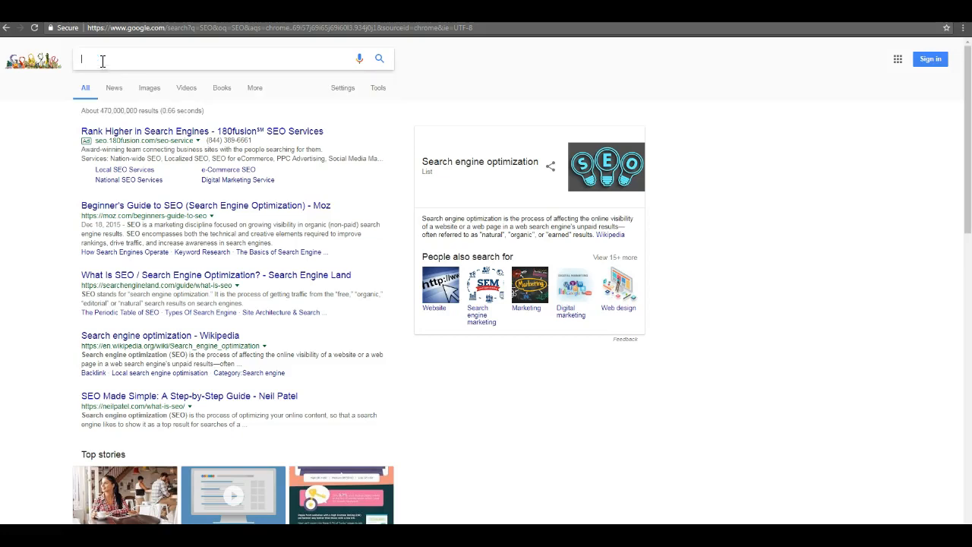
- Search Google for 'sneakers' and look through the shopping ads, store listings and retailer links
{"action": "type", "text": "sneakers"}
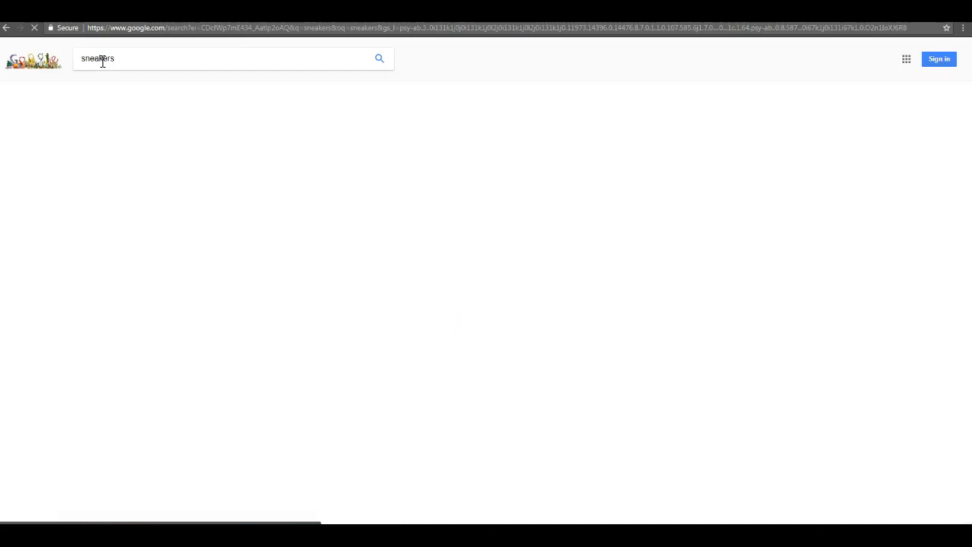
{"action": "key", "text": "enter"}
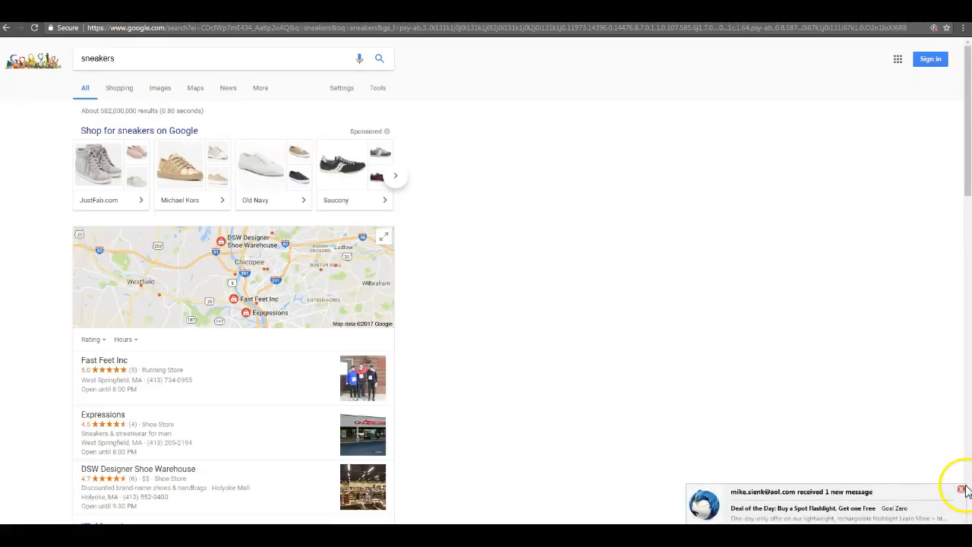
{"action": "scroll", "scroll_direction": "down", "scroll_amount": 3}
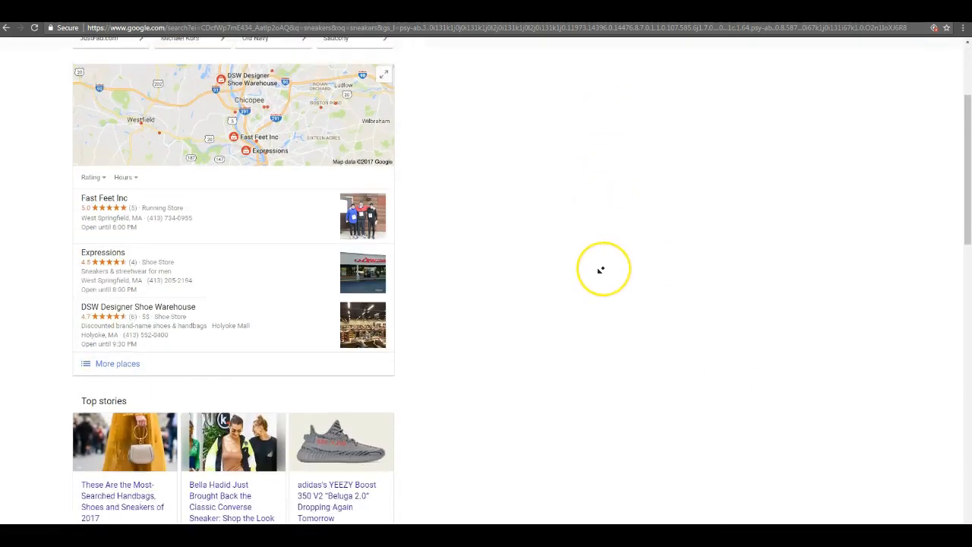
{"action": "scroll", "scroll_direction": "down", "scroll_amount": 3}
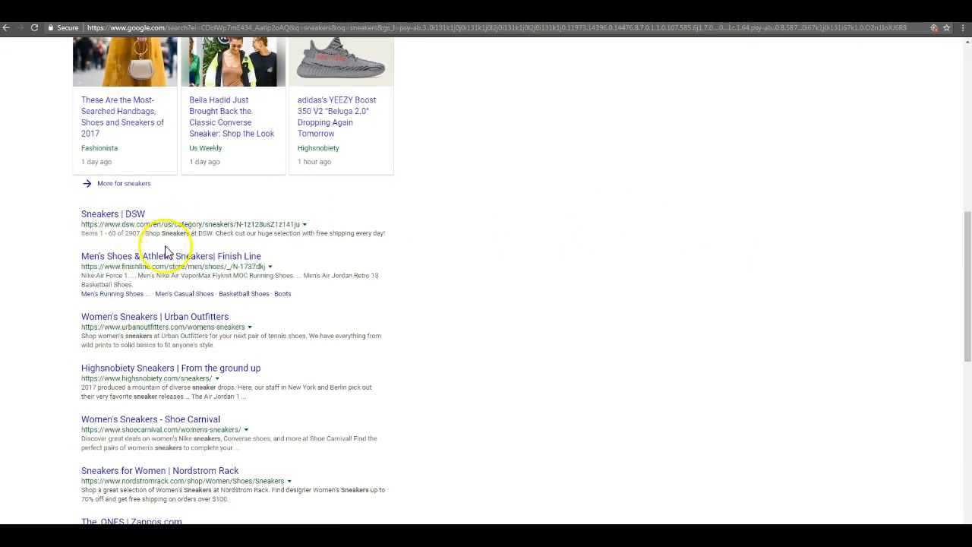
{"action": "scroll", "scroll_direction": "down", "scroll_amount": 3}
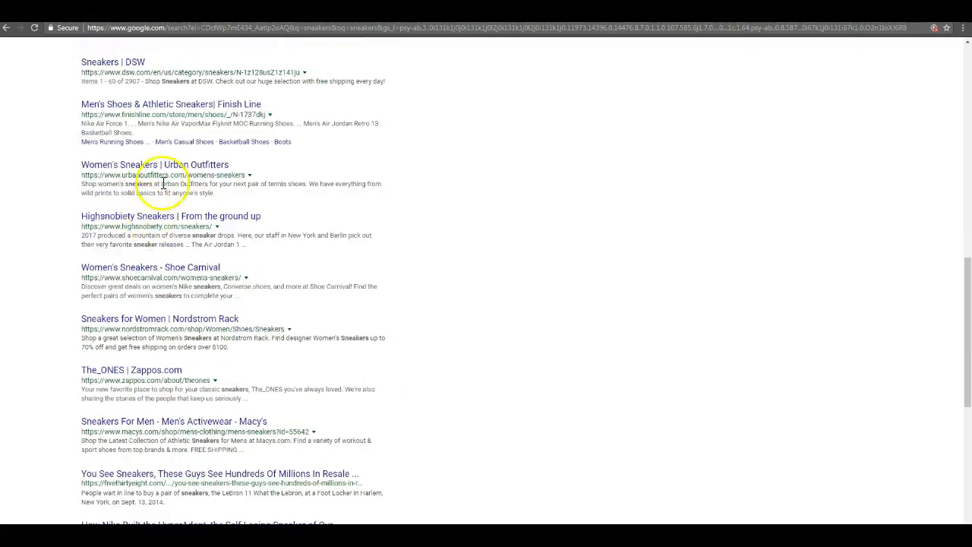
{"action": "scroll", "scroll_direction": "down", "scroll_amount": 3}
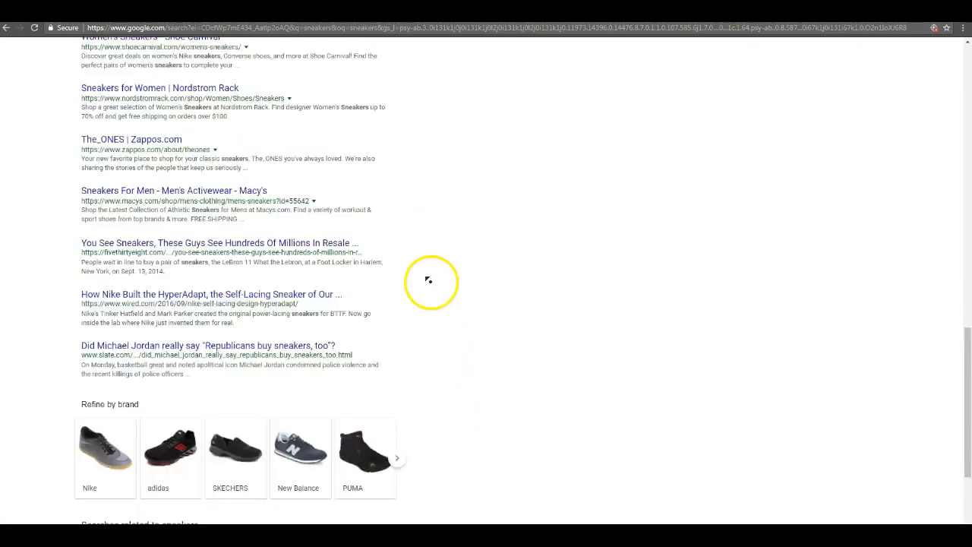
{"action": "scroll", "scroll_direction": "down", "scroll_amount": 3}
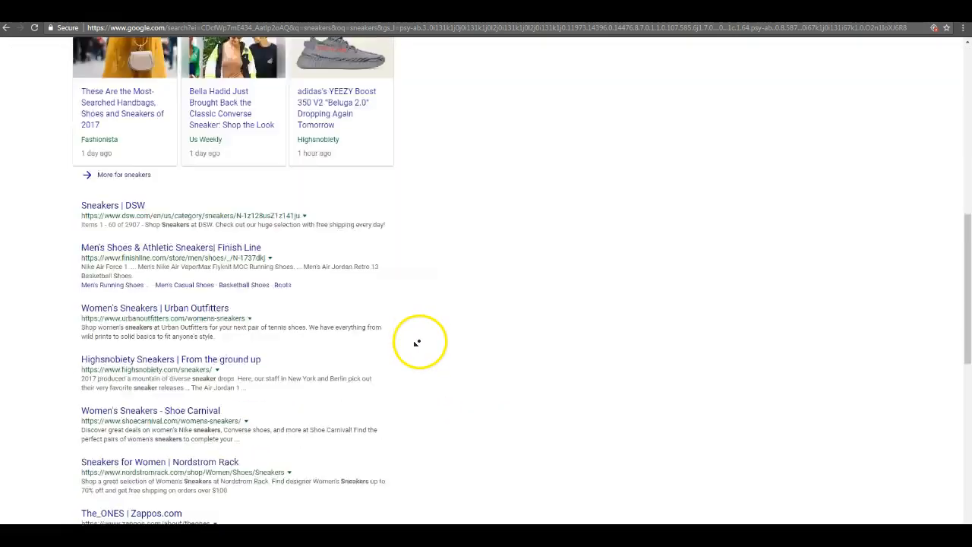
{"action": "scroll", "scroll_direction": "down", "scroll_amount": 3}
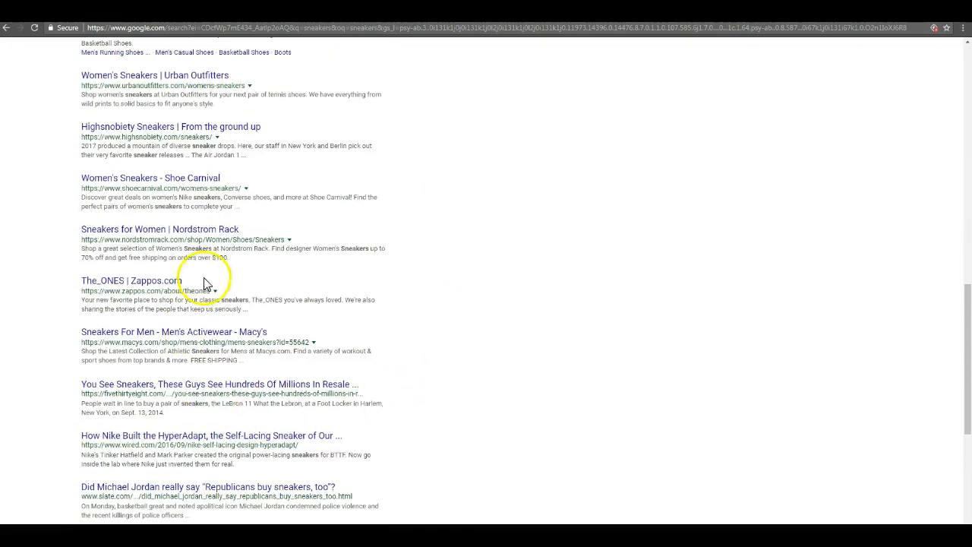
{"action": "scroll", "scroll_direction": "down", "scroll_amount": 3}
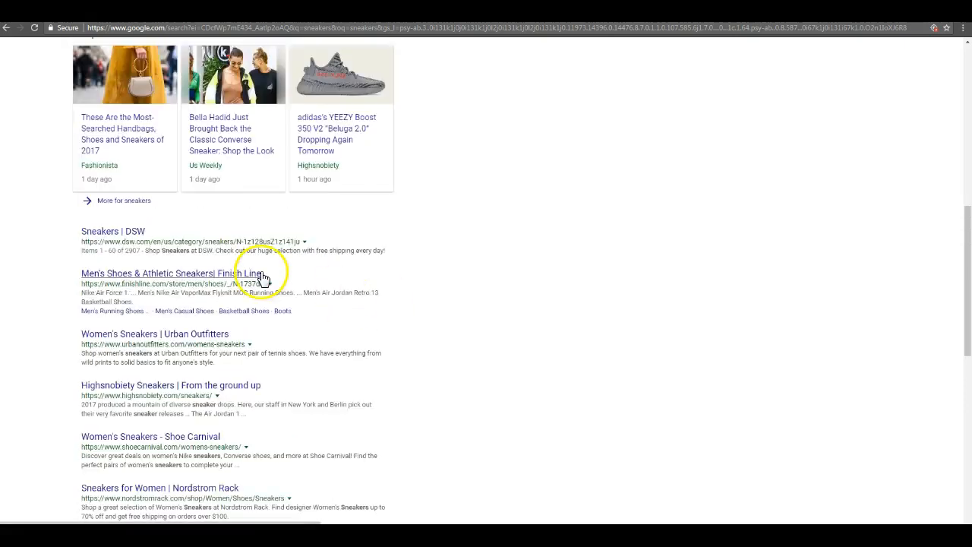
{"action": "mouse_move", "coordinate": [449, 353]}
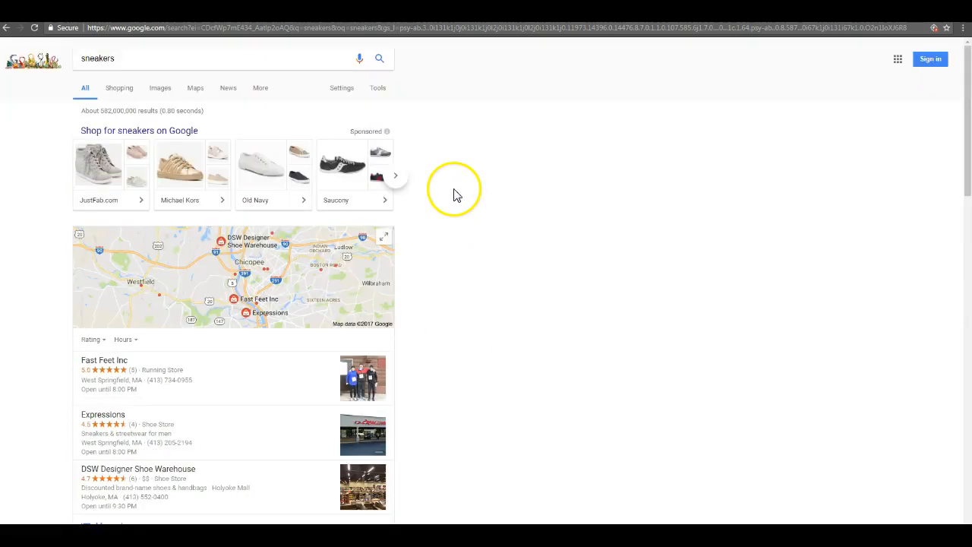
{"action": "mouse_move", "coordinate": [188, 58]}
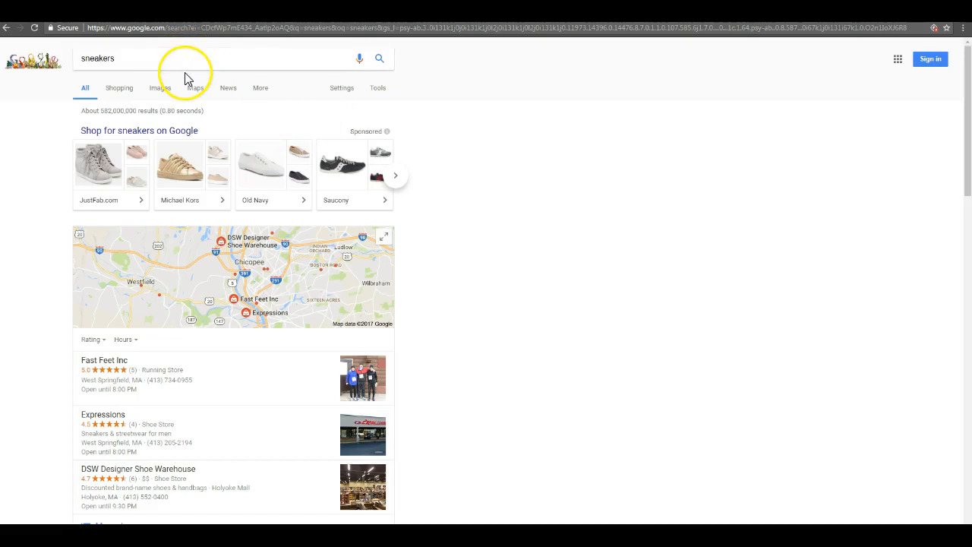
{"action": "mouse_move", "coordinate": [176, 107]}
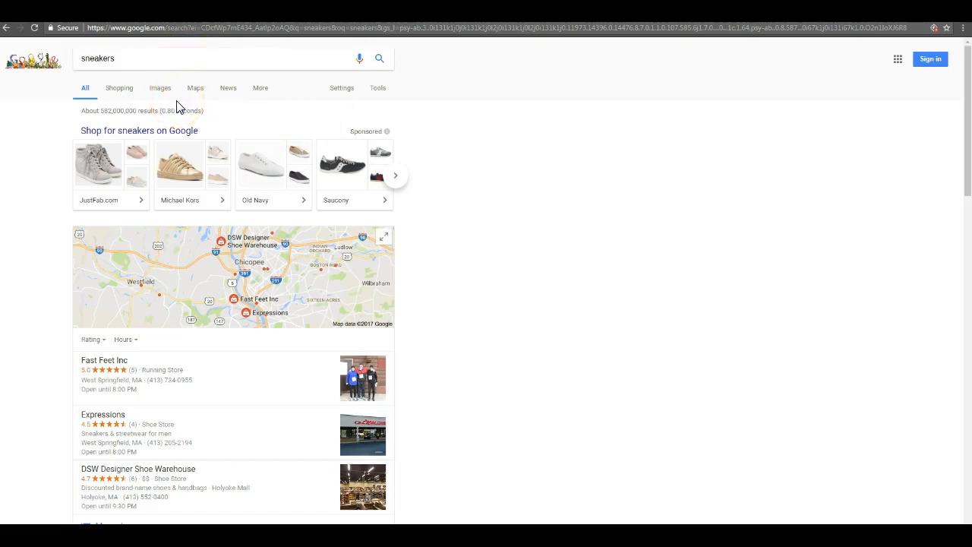
{"action": "scroll", "scroll_direction": "down", "scroll_amount": 3}
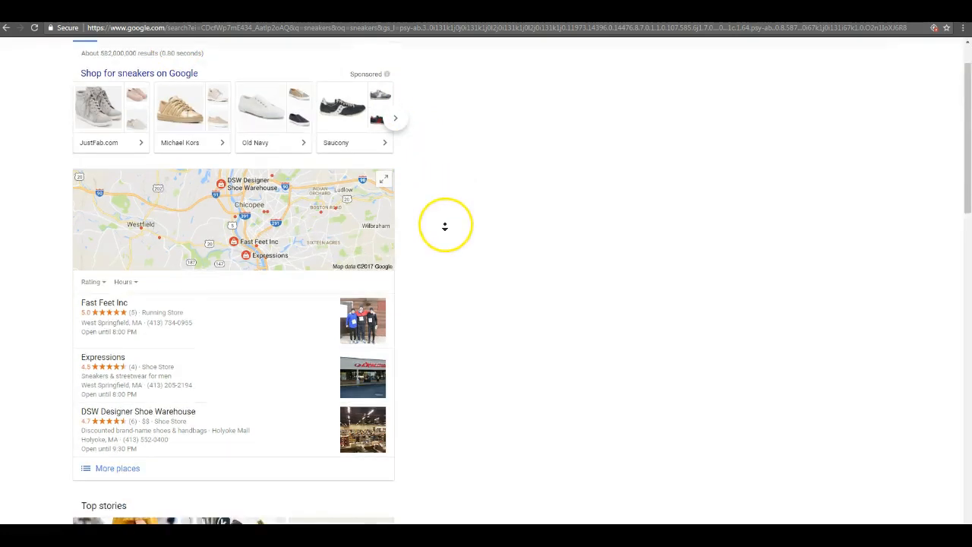
{"action": "scroll", "scroll_direction": "down", "scroll_amount": 3}
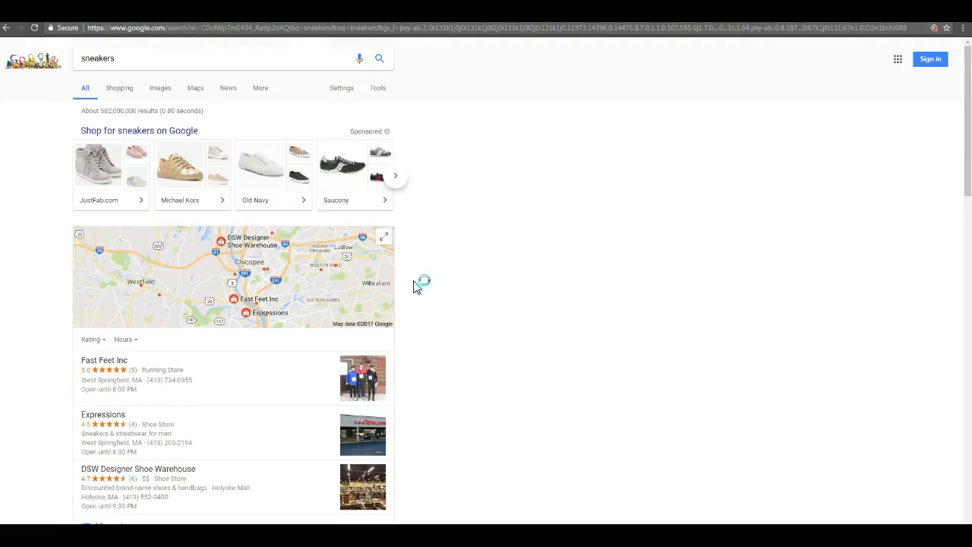
{"action": "mouse_move", "coordinate": [636, 369]}
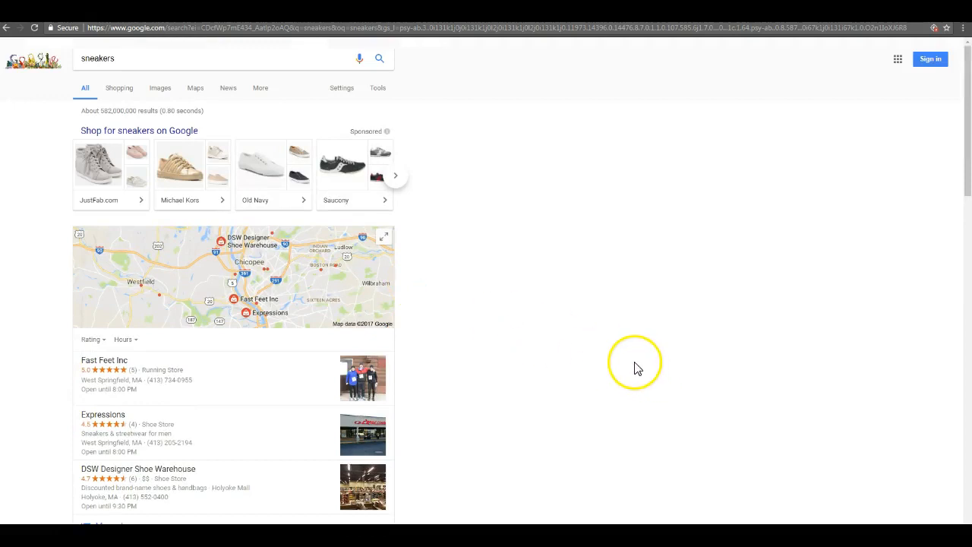
{"action": "mouse_move", "coordinate": [586, 358]}
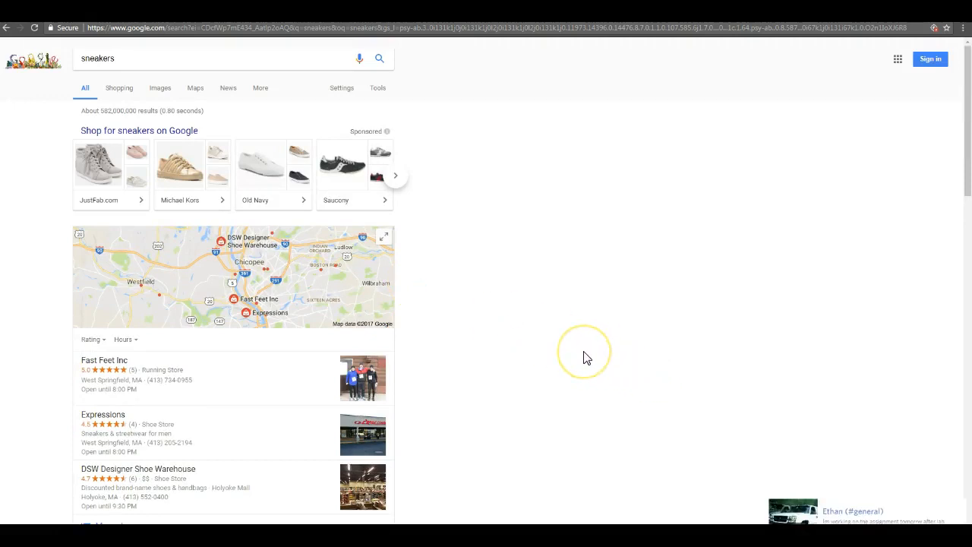
{"action": "mouse_move", "coordinate": [621, 408]}
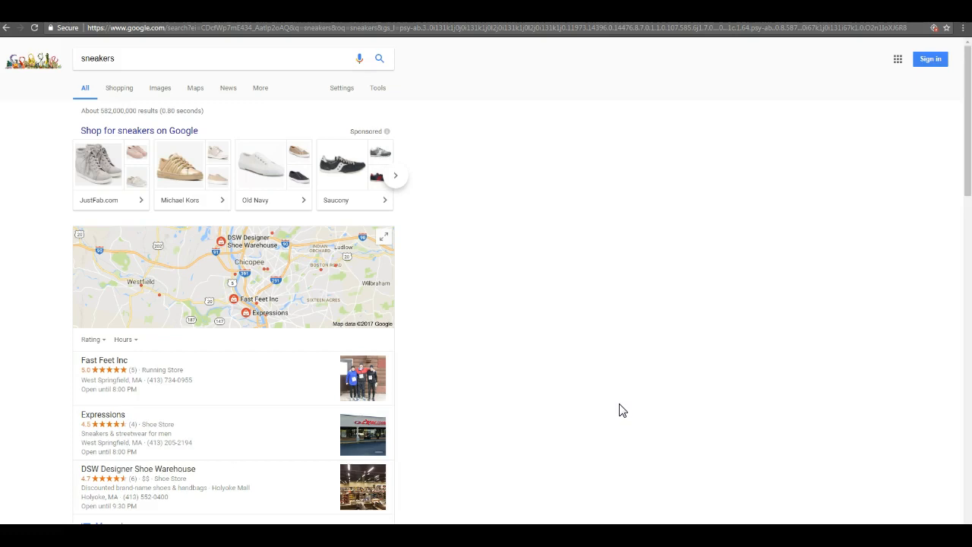
{"action": "scroll", "scroll_direction": "down", "scroll_amount": 3}
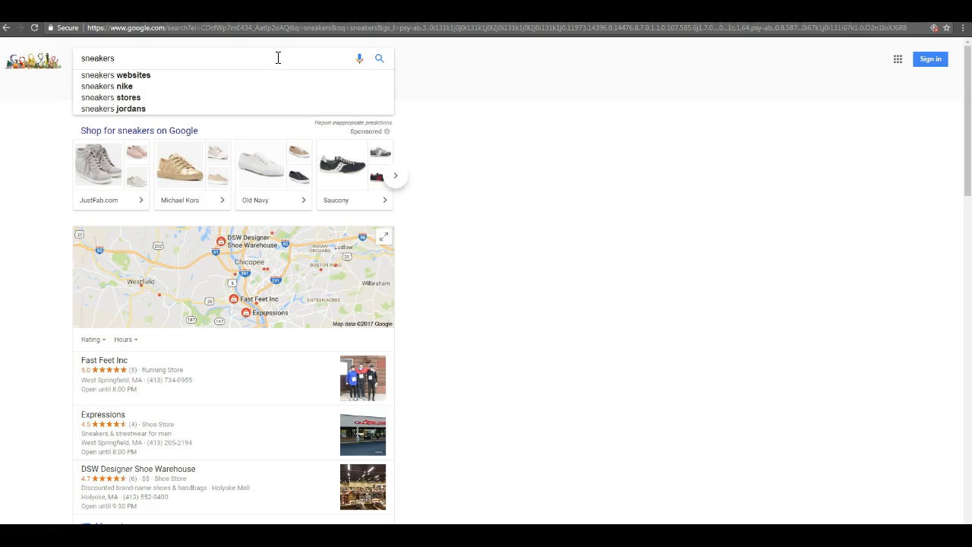
{"action": "scroll", "scroll_direction": "down", "scroll_amount": 3}
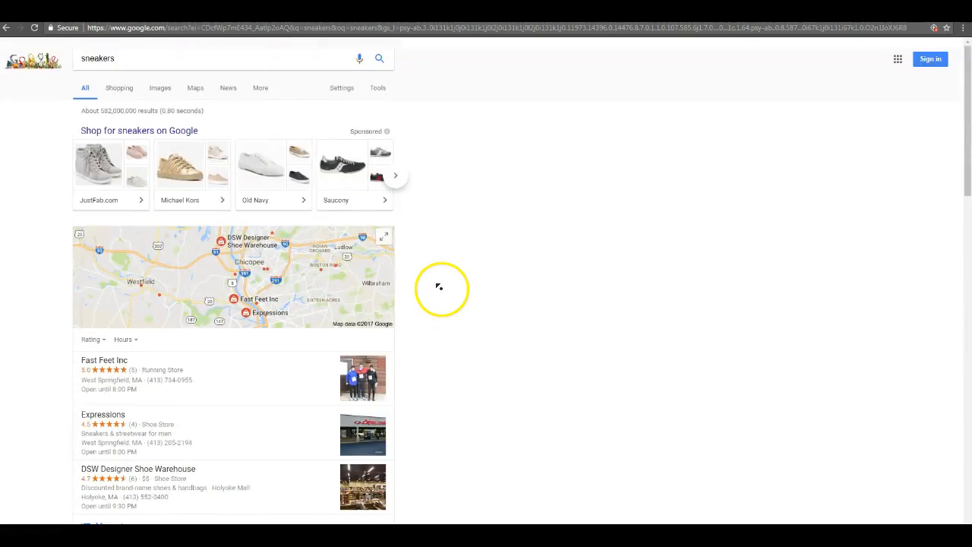
{"action": "mouse_move", "coordinate": [443, 295]}
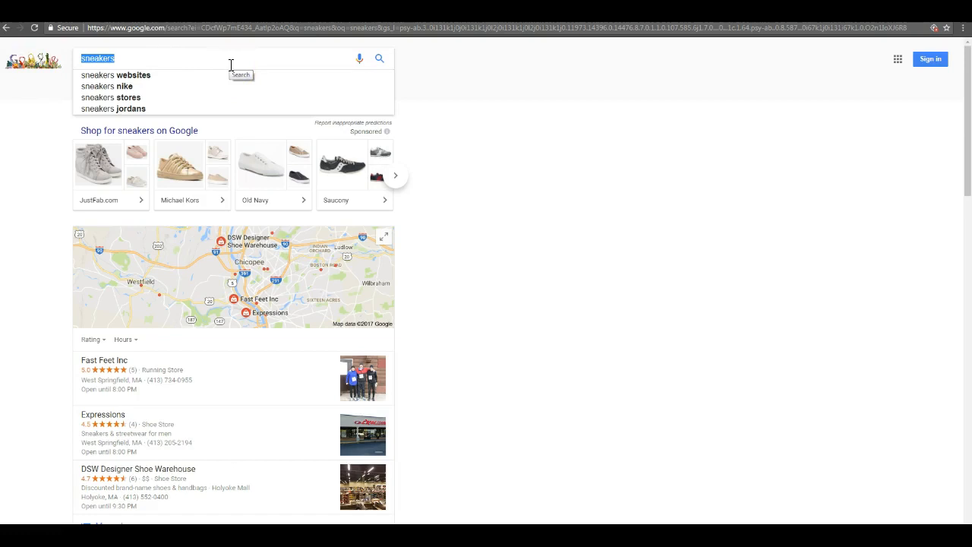
- Search 'big social media sites' images and enlarge the 'Big 9' Active Monthly Users chart
{"action": "type", "text": "big social media sit"}
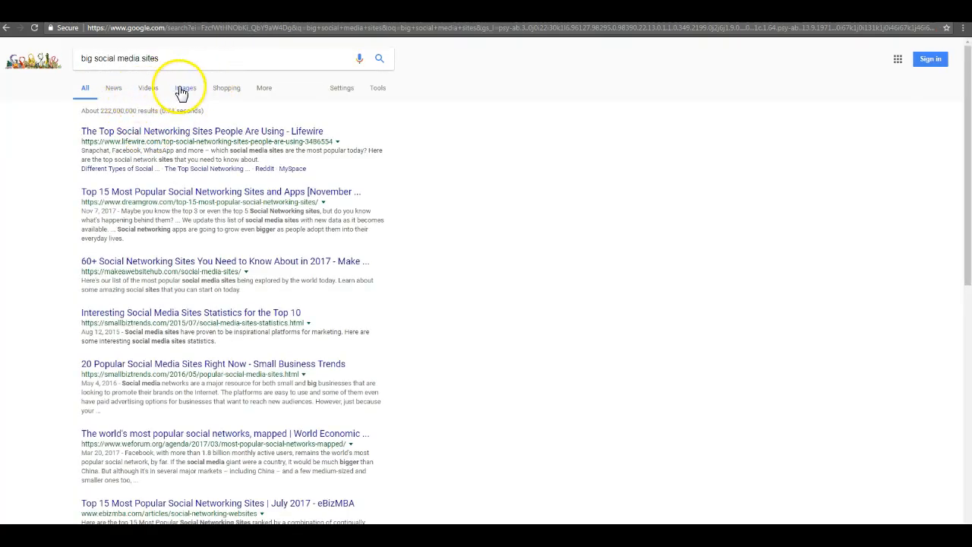
{"action": "left_click", "coordinate": [186, 86]}
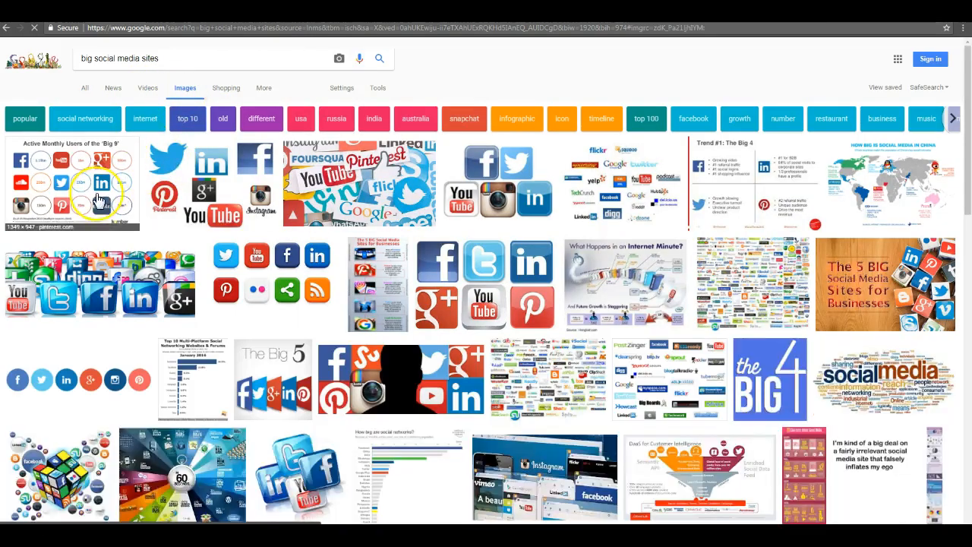
{"action": "left_click", "coordinate": [73, 182]}
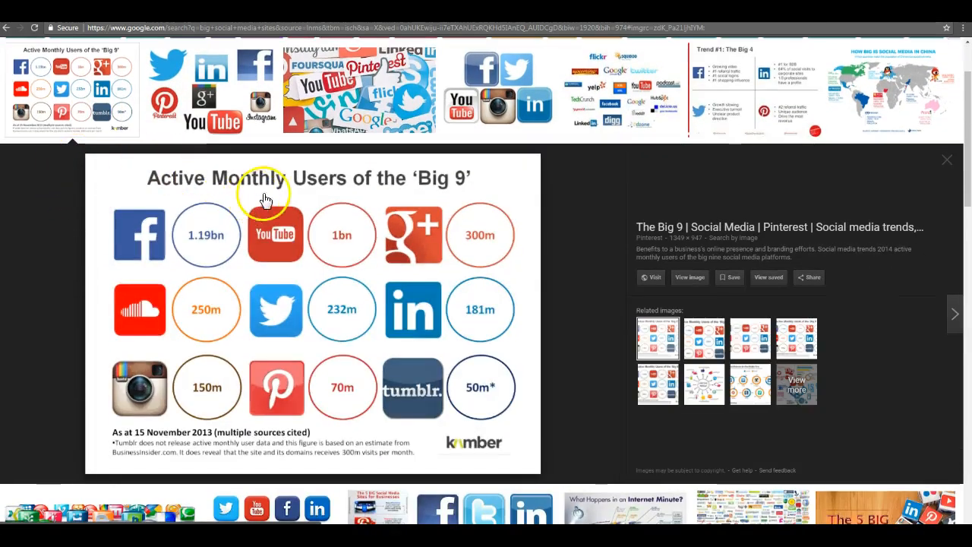
{"action": "mouse_move", "coordinate": [140, 296]}
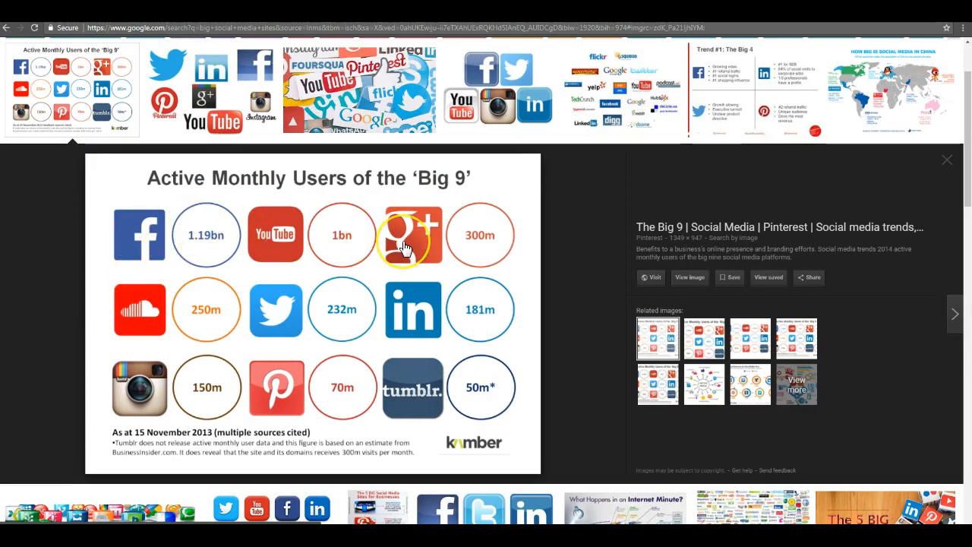
{"action": "mouse_move", "coordinate": [535, 308]}
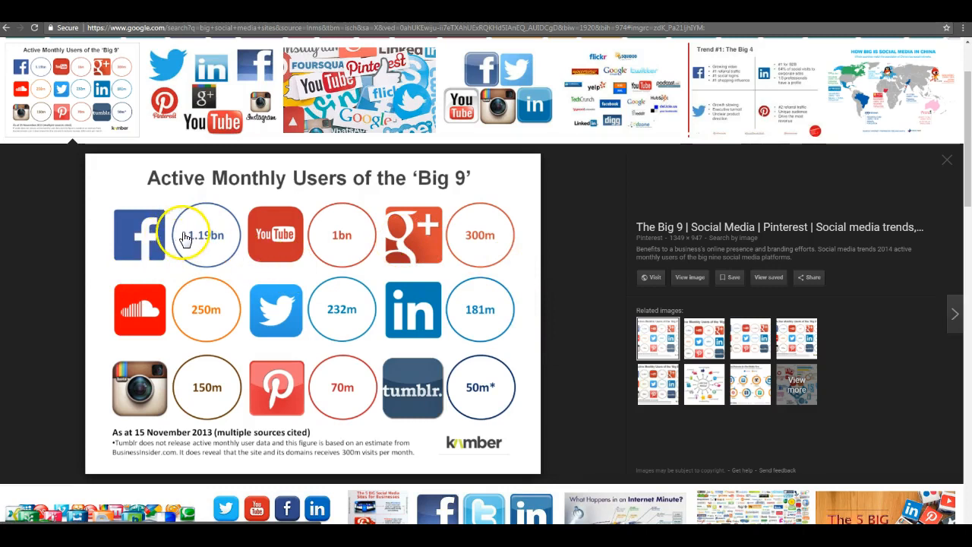
{"action": "mouse_move", "coordinate": [292, 231]}
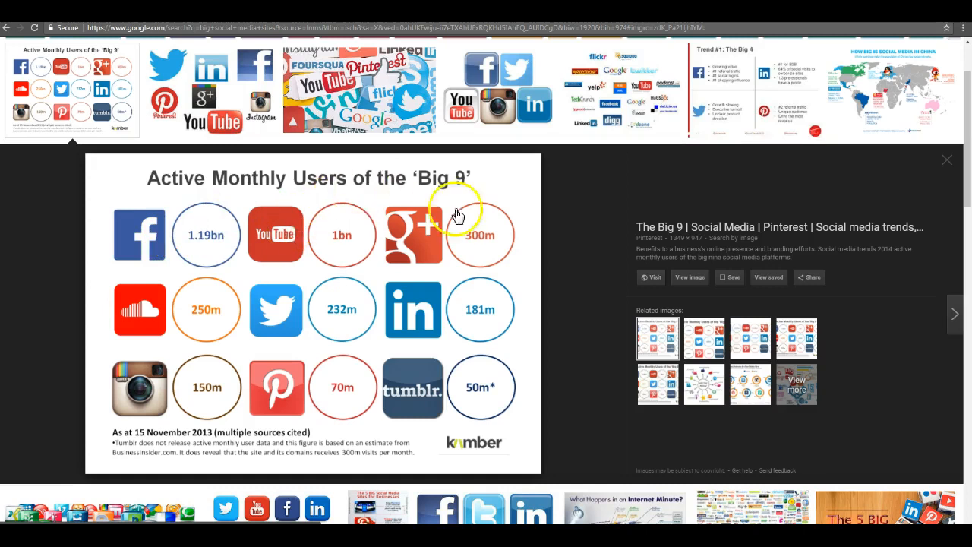
{"action": "mouse_move", "coordinate": [171, 244]}
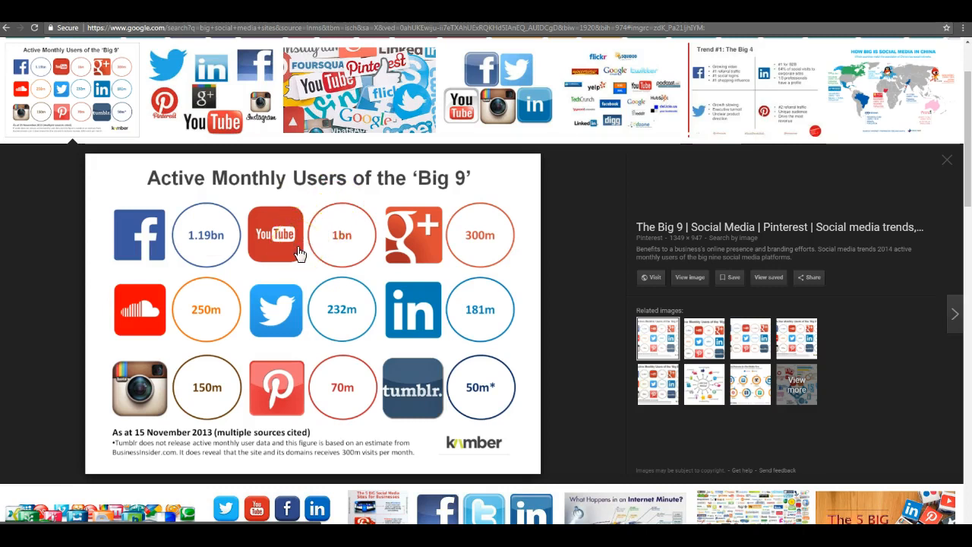
{"action": "mouse_move", "coordinate": [450, 243]}
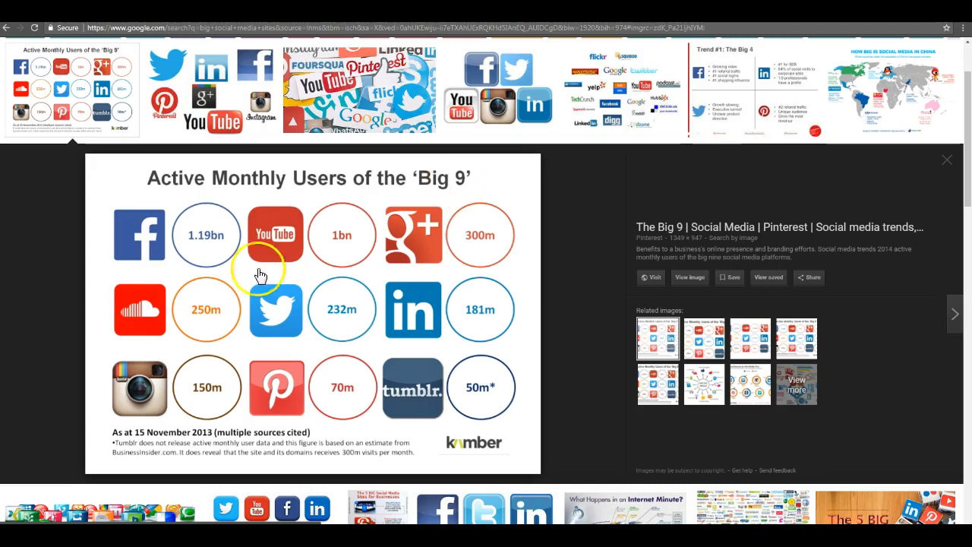
{"action": "mouse_move", "coordinate": [176, 282]}
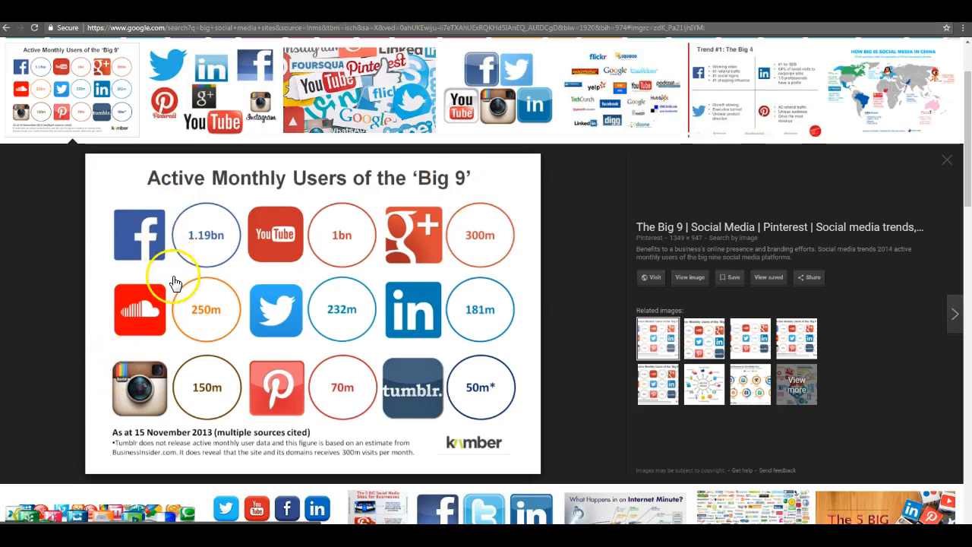
{"action": "mouse_move", "coordinate": [228, 294]}
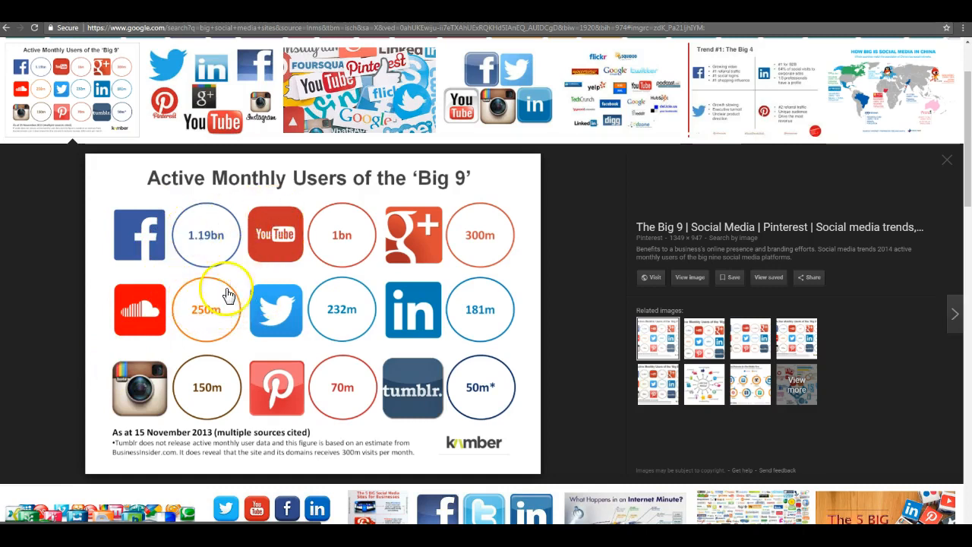
{"action": "mouse_move", "coordinate": [276, 319]}
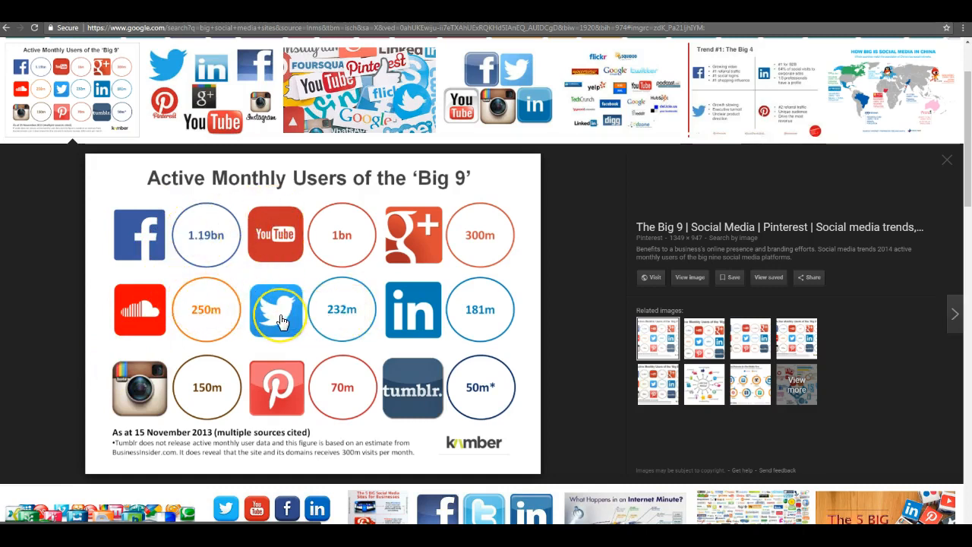
{"action": "mouse_move", "coordinate": [316, 315]}
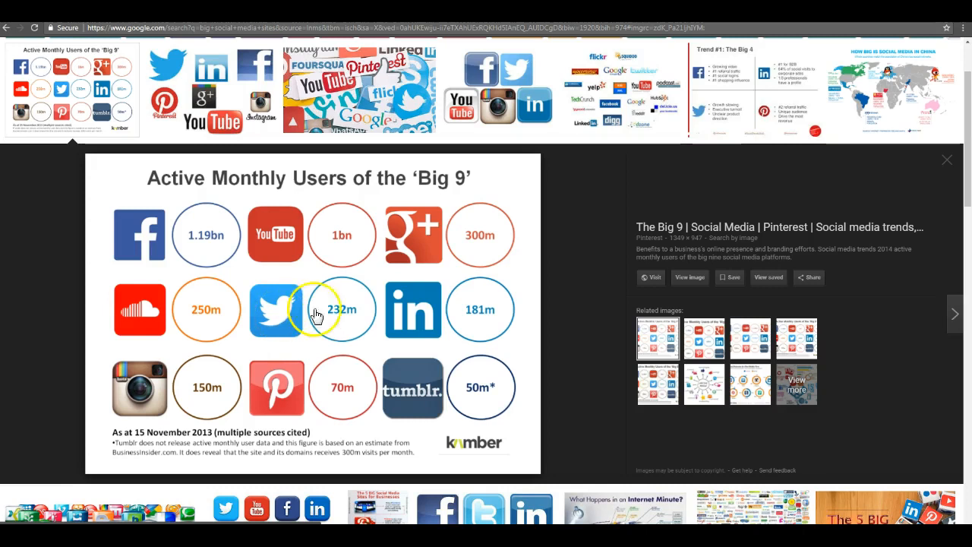
{"action": "mouse_move", "coordinate": [453, 351]}
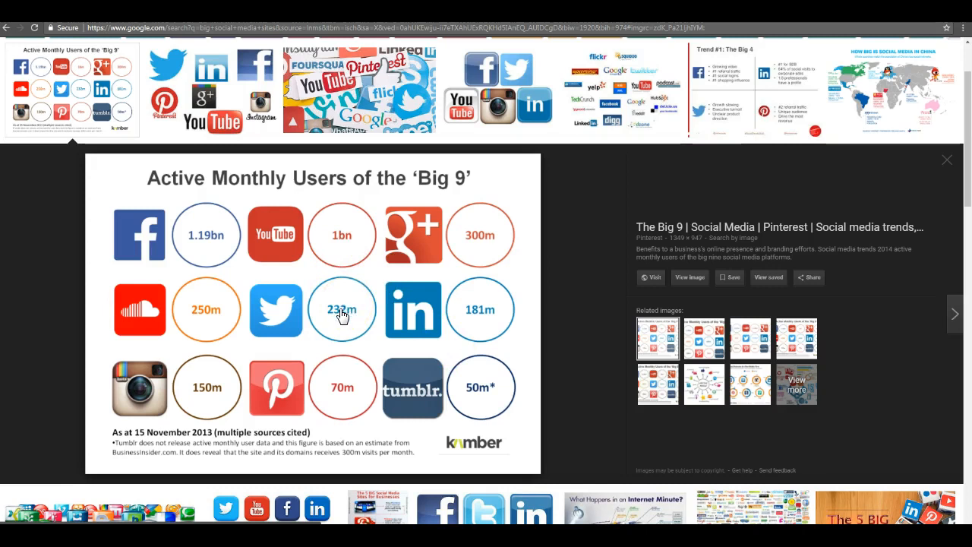
{"action": "mouse_move", "coordinate": [322, 322]}
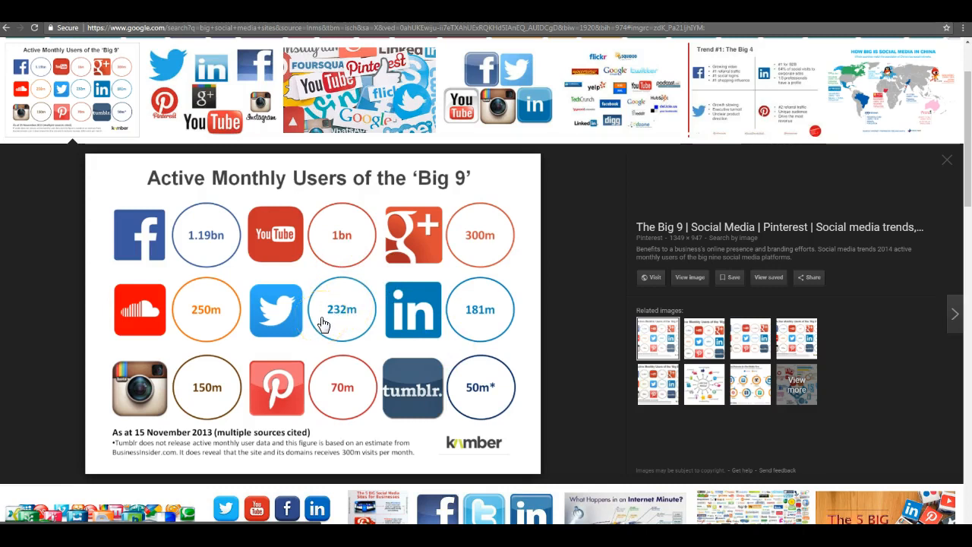
{"action": "mouse_move", "coordinate": [331, 319]}
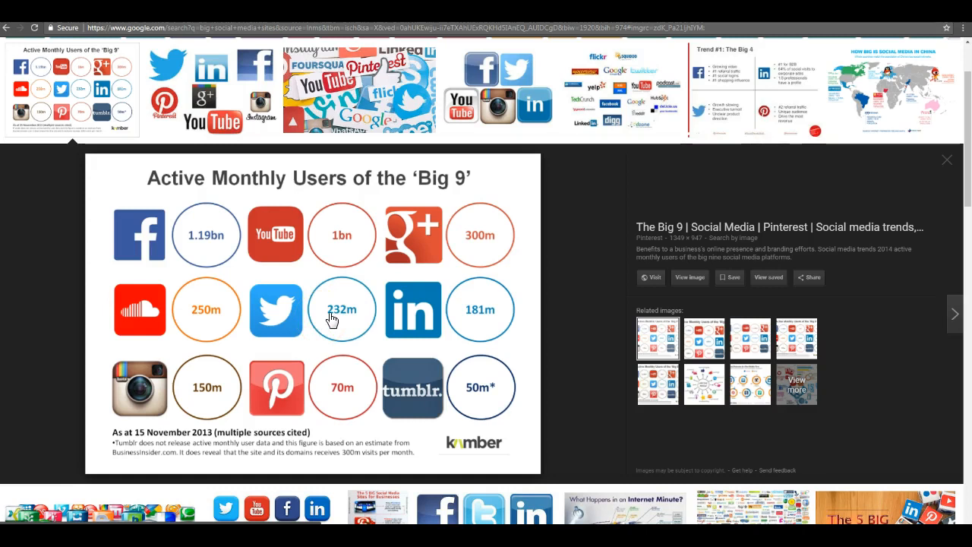
{"action": "mouse_move", "coordinate": [625, 119]}
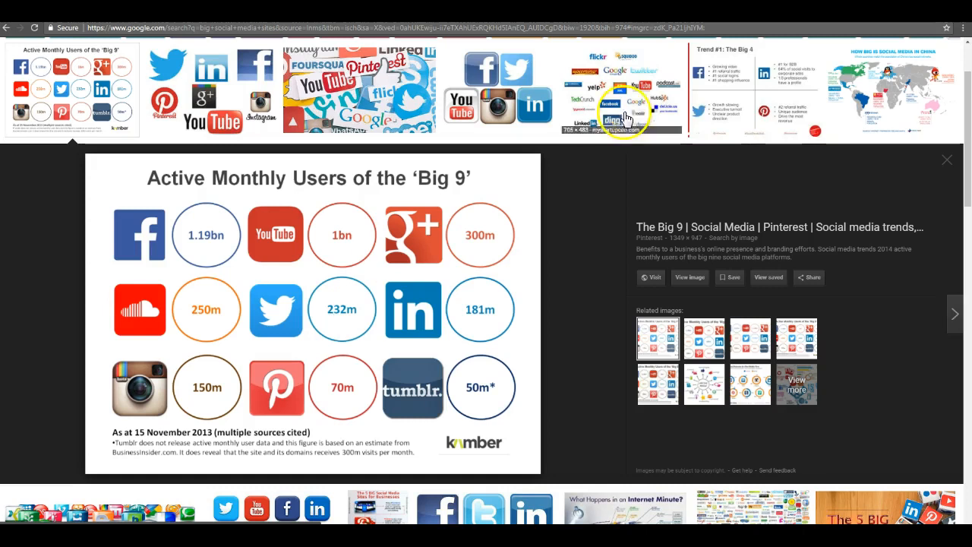
{"action": "mouse_move", "coordinate": [422, 327]}
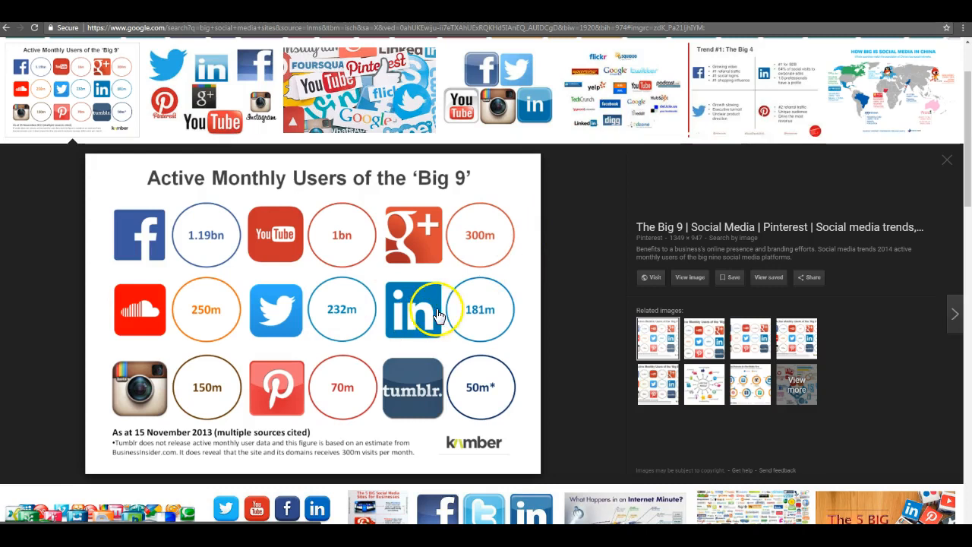
{"action": "mouse_move", "coordinate": [413, 310]}
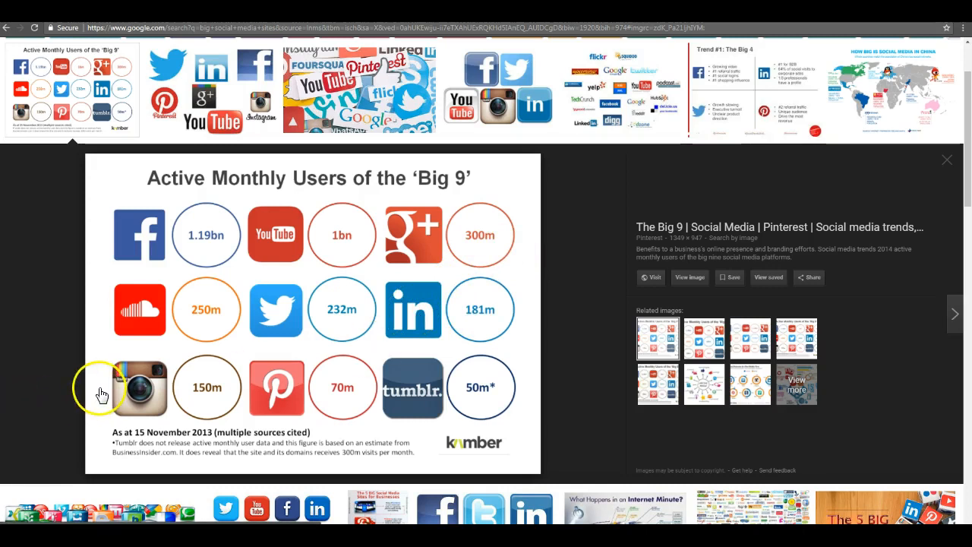
{"action": "mouse_move", "coordinate": [140, 387]}
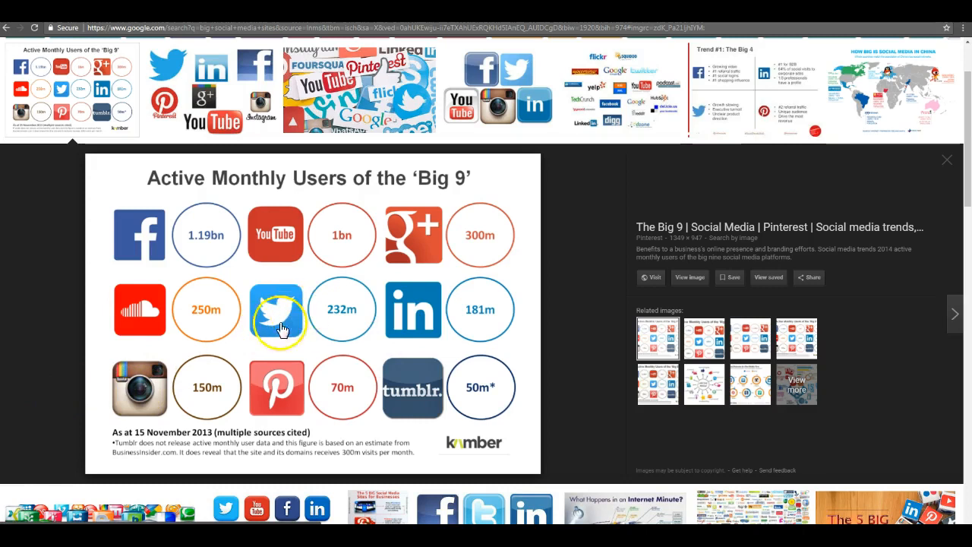
{"action": "mouse_move", "coordinate": [134, 410]}
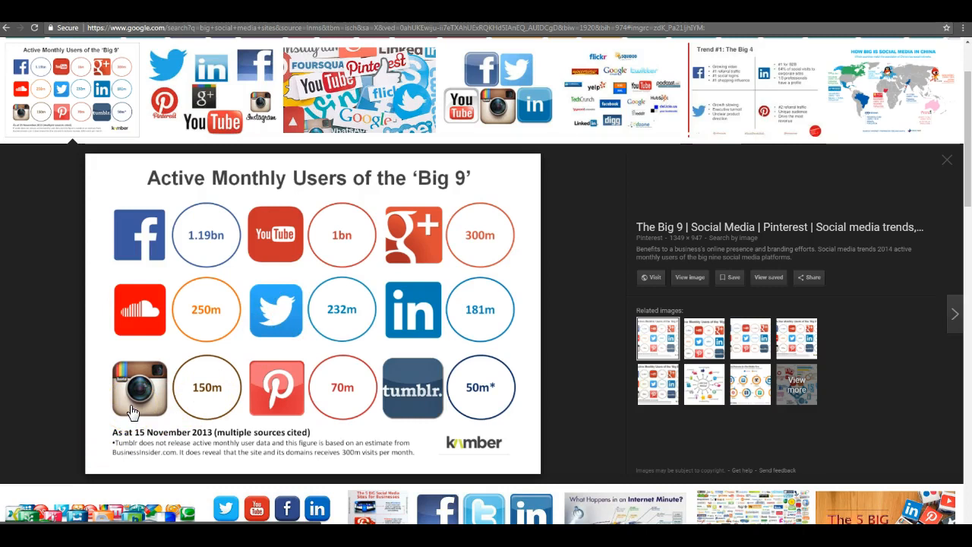
{"action": "mouse_move", "coordinate": [164, 377]}
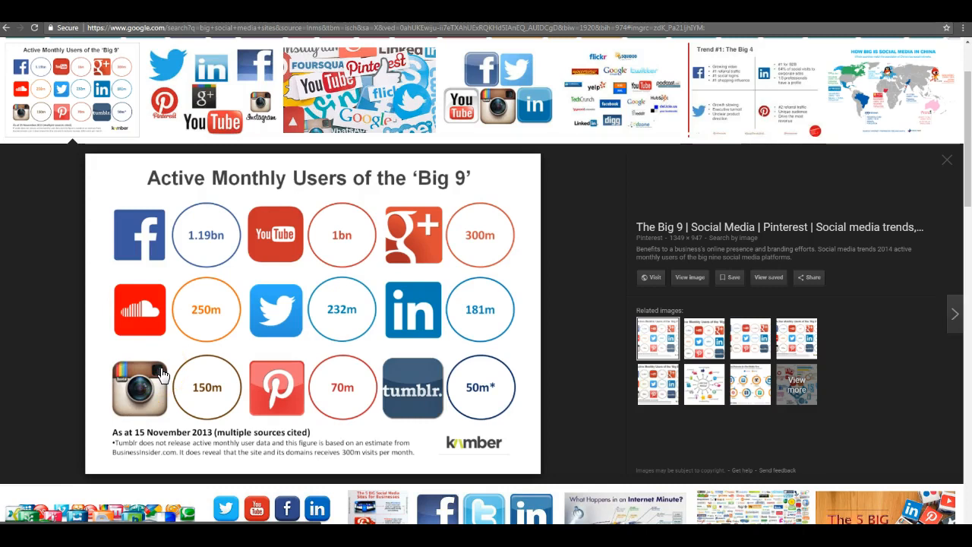
{"action": "mouse_move", "coordinate": [161, 378]}
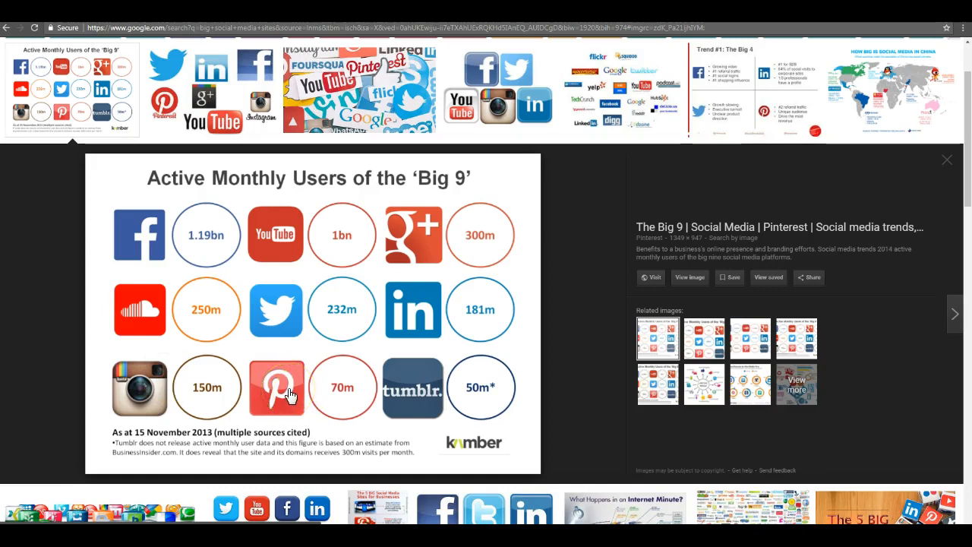
{"action": "mouse_move", "coordinate": [288, 395]}
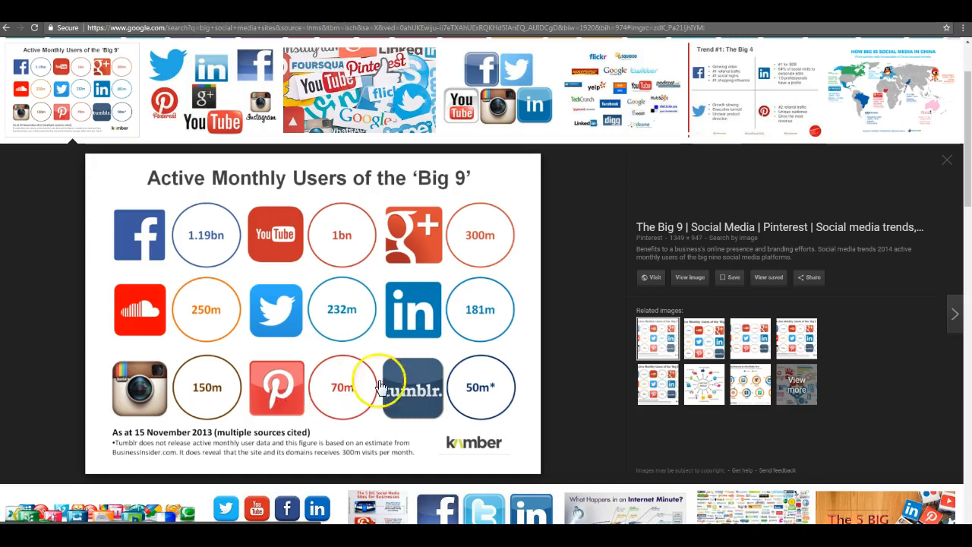
{"action": "mouse_move", "coordinate": [159, 386]}
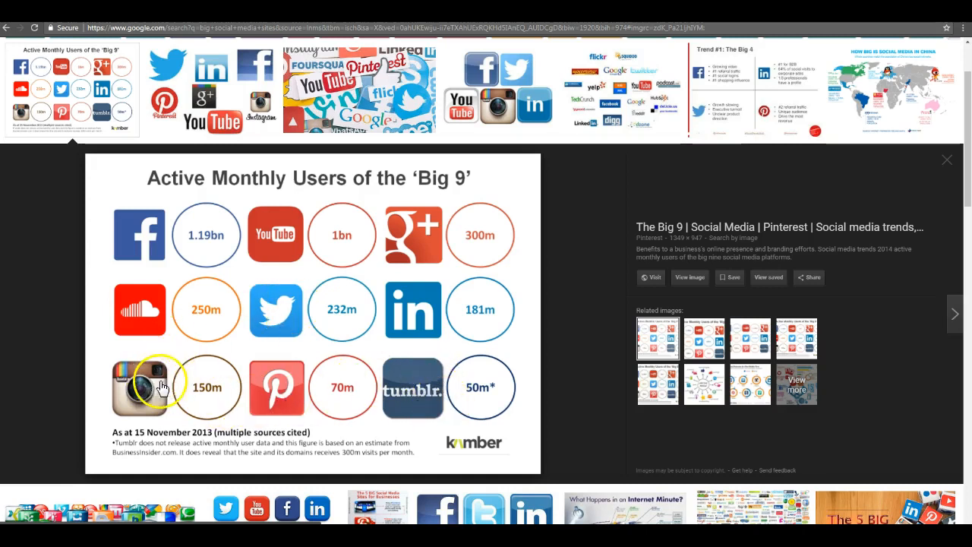
{"action": "mouse_move", "coordinate": [444, 365]}
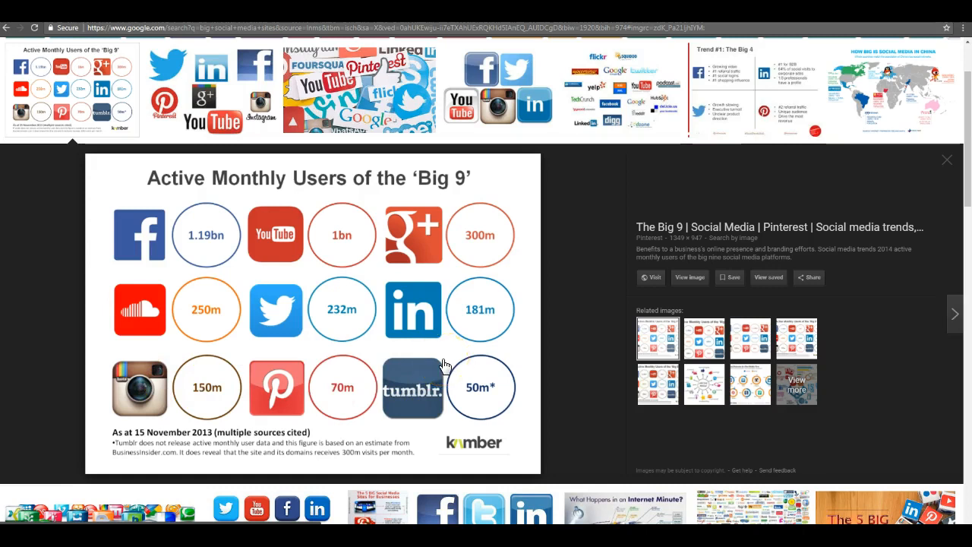
{"action": "mouse_move", "coordinate": [441, 358]}
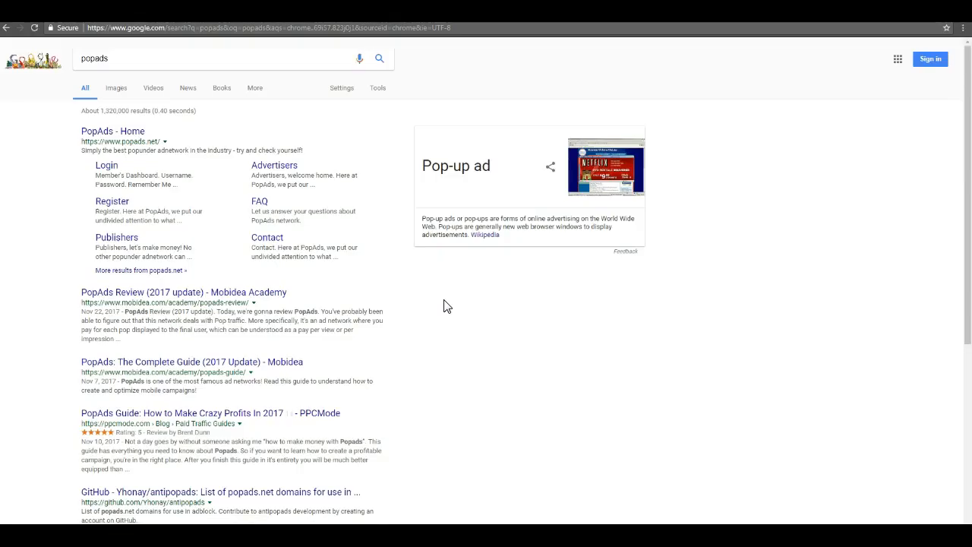
- Visit the 'PopAds - Home' result and browse the PopAds homepage
{"action": "left_click", "coordinate": [113, 131]}
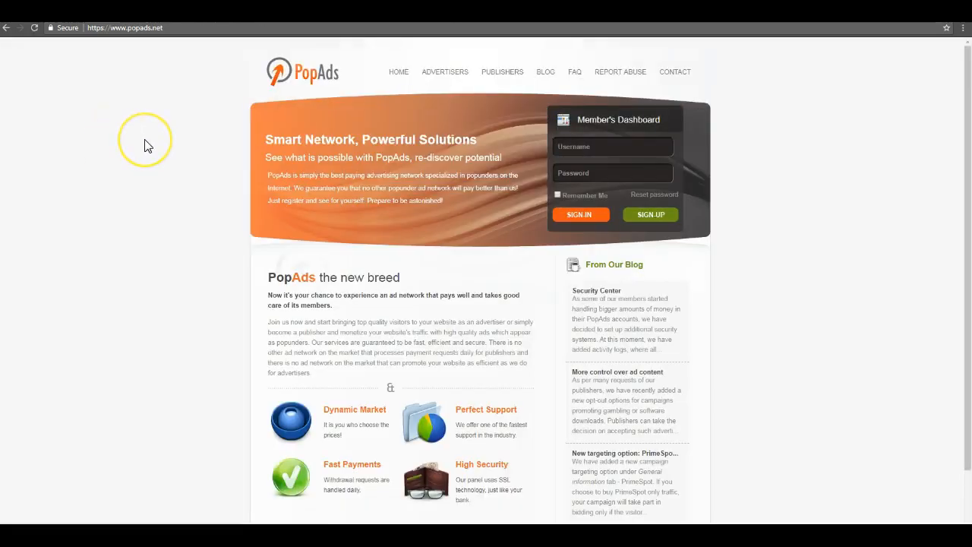
{"action": "scroll", "scroll_direction": "down", "scroll_amount": 3}
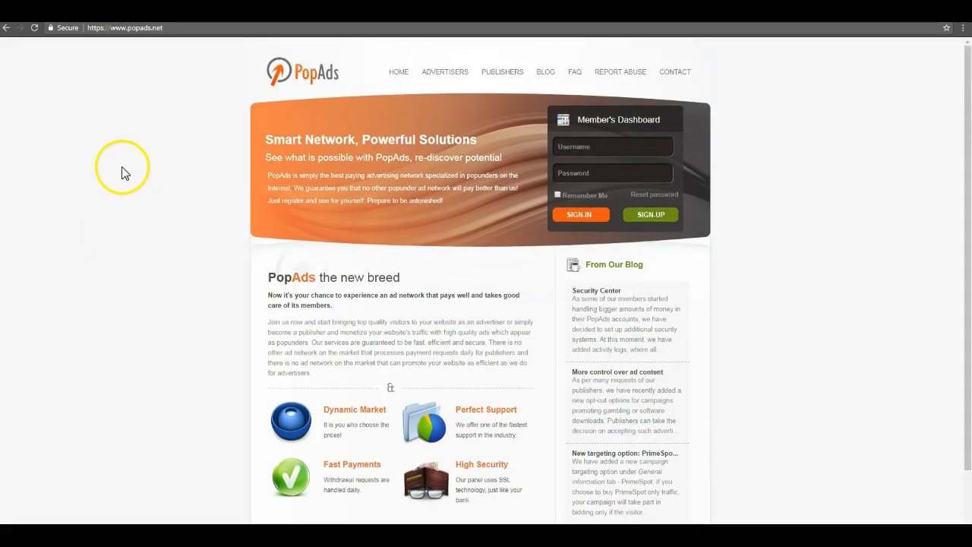
{"action": "mouse_move", "coordinate": [24, 144]}
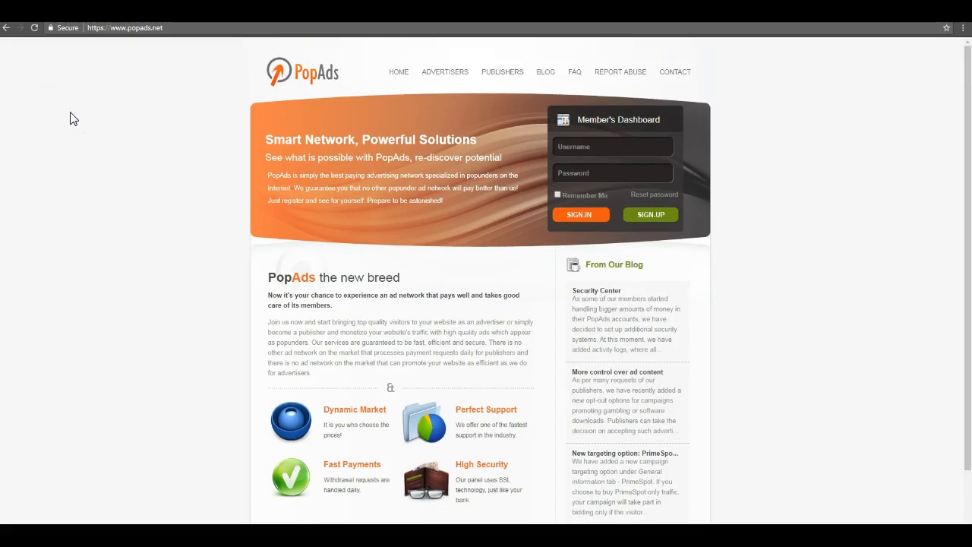
{"action": "left_click", "coordinate": [125, 28]}
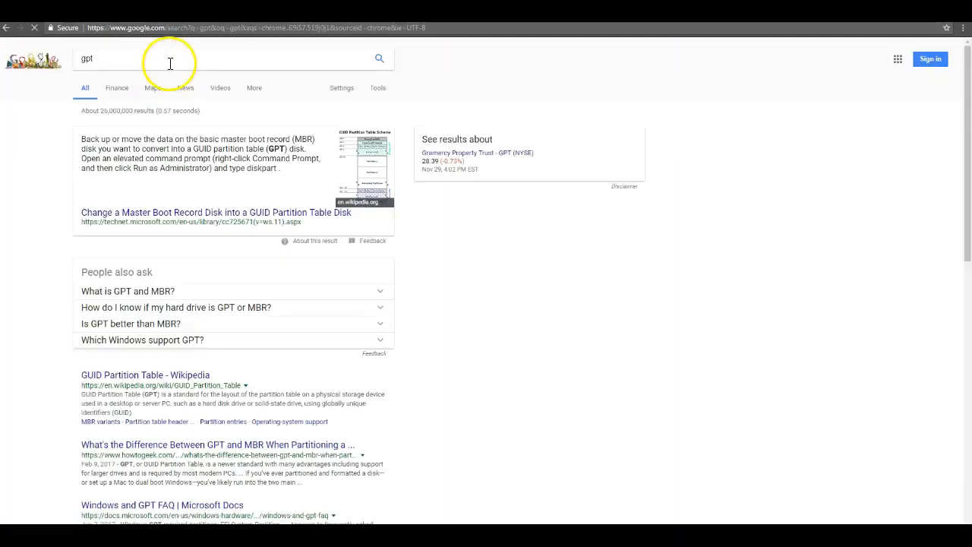
- Search 'gpt sites' and load the '22 Legitimate GPT Sites That Really Pay' article
{"action": "type", "text": "sites"}
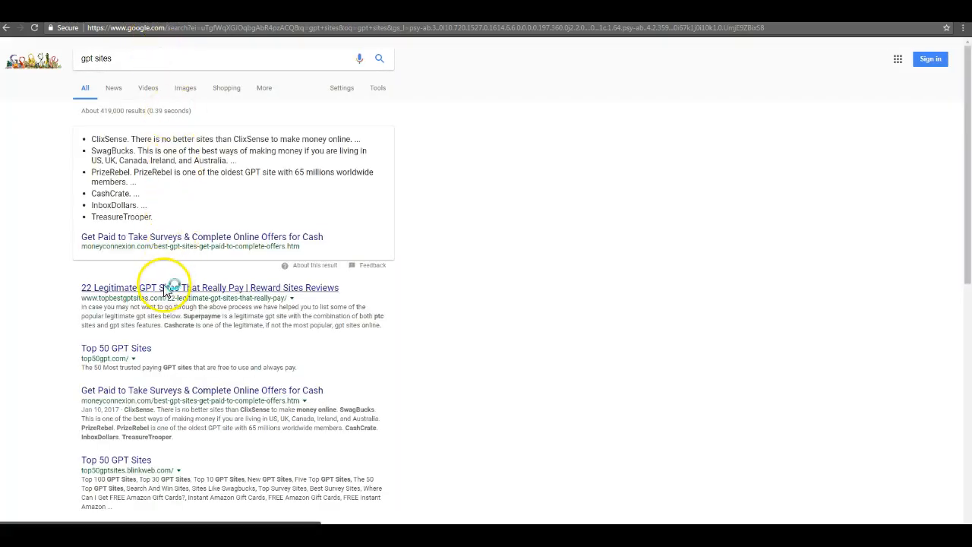
{"action": "left_click", "coordinate": [174, 287]}
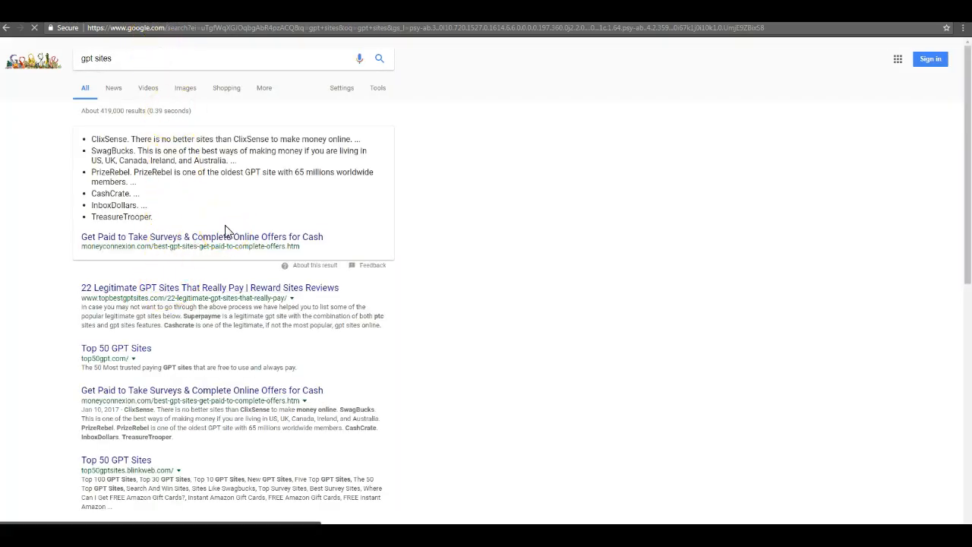
{"action": "left_click", "coordinate": [209, 287]}
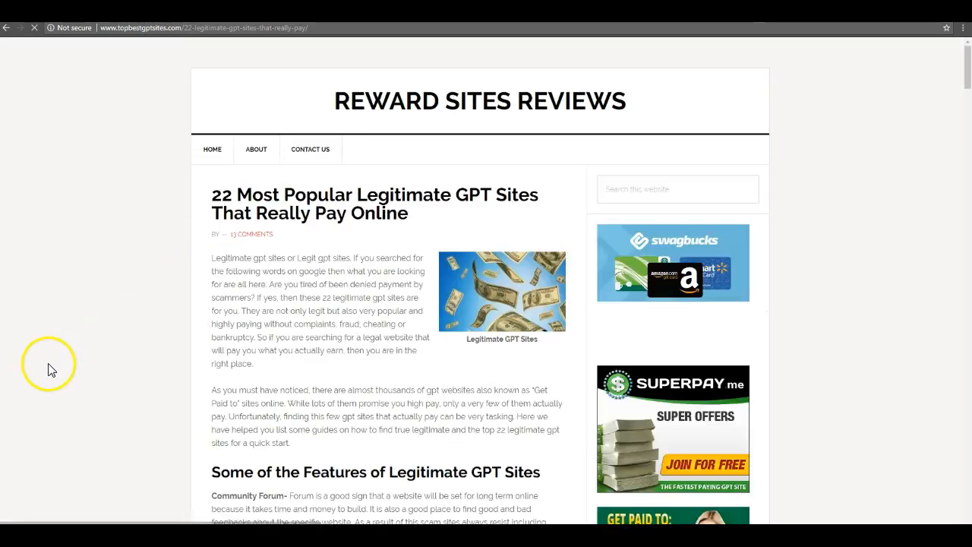
- Read down through the GPT sites article, dismissing the page options menu that appeared
{"action": "scroll", "scroll_direction": "down", "scroll_amount": 3}
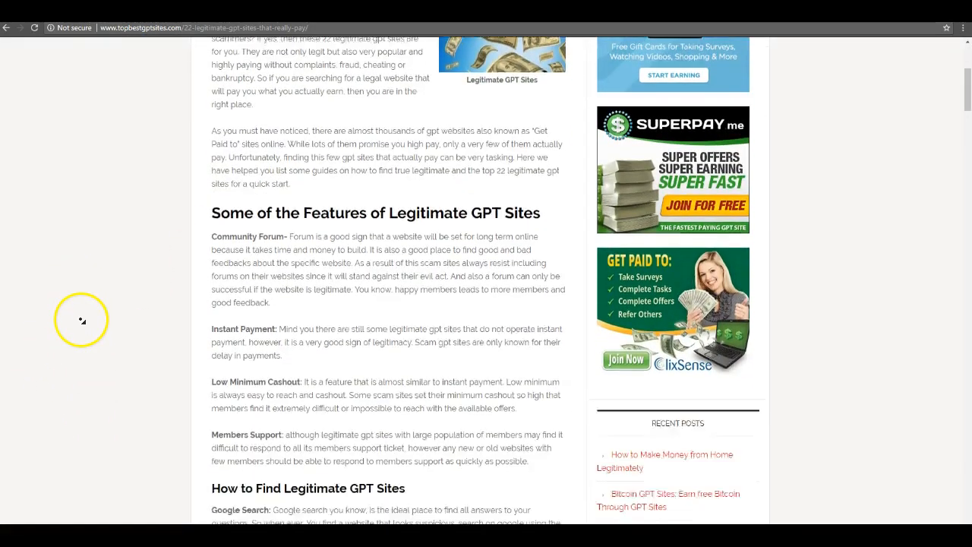
{"action": "scroll", "scroll_direction": "down", "scroll_amount": 3}
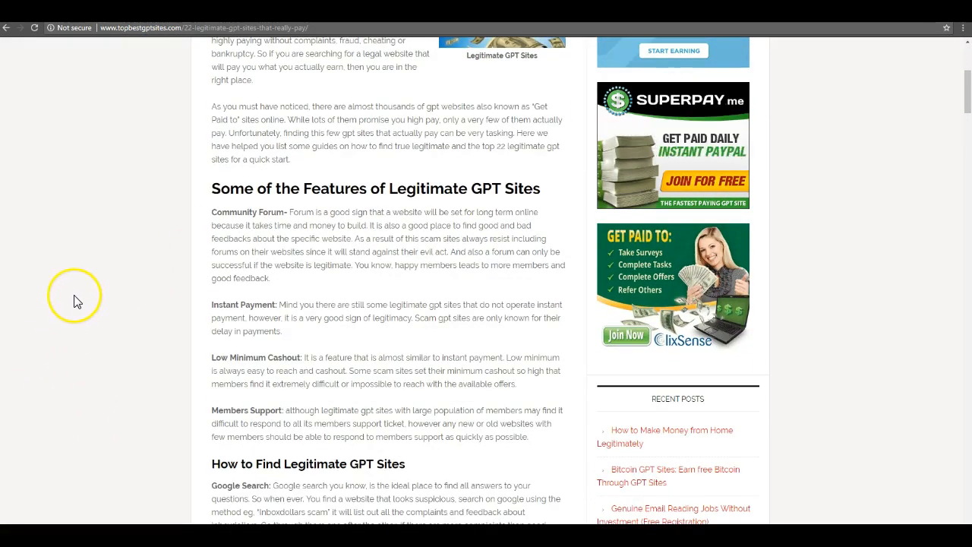
{"action": "mouse_move", "coordinate": [79, 287]}
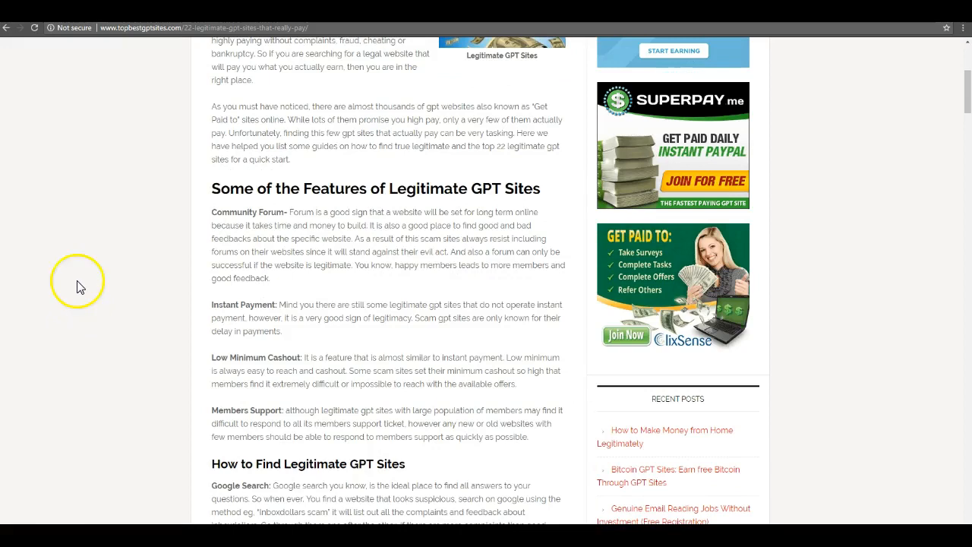
{"action": "scroll", "scroll_direction": "down", "scroll_amount": 3}
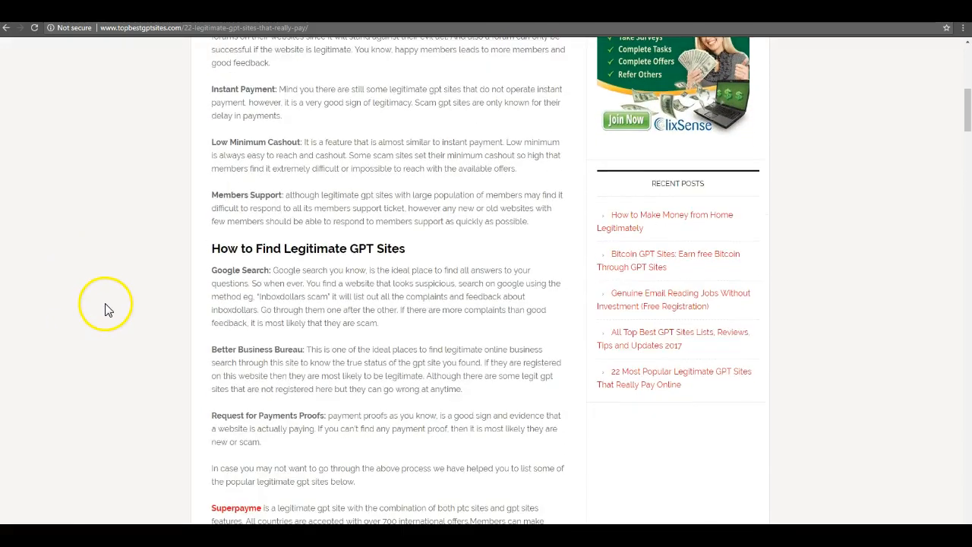
{"action": "right_click", "coordinate": [109, 298]}
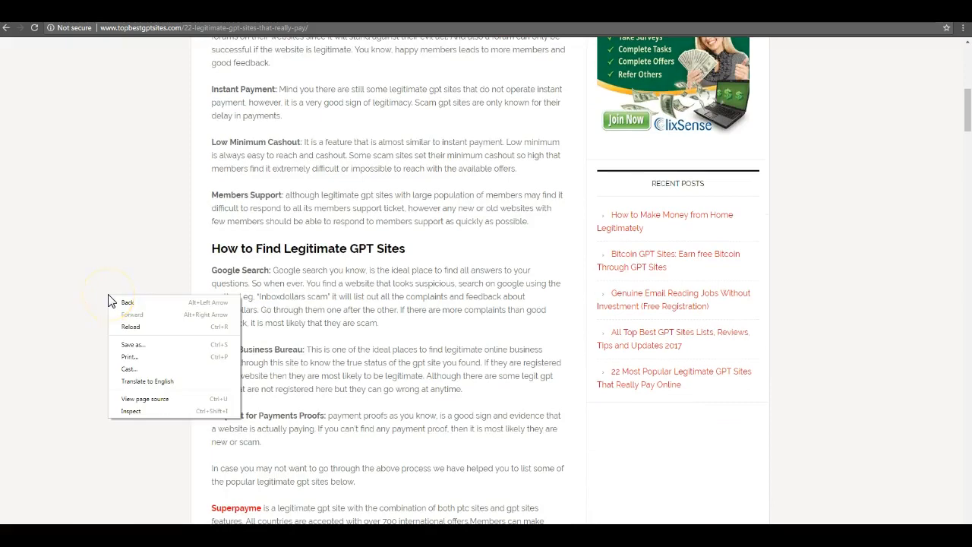
{"action": "left_click", "coordinate": [85, 276]}
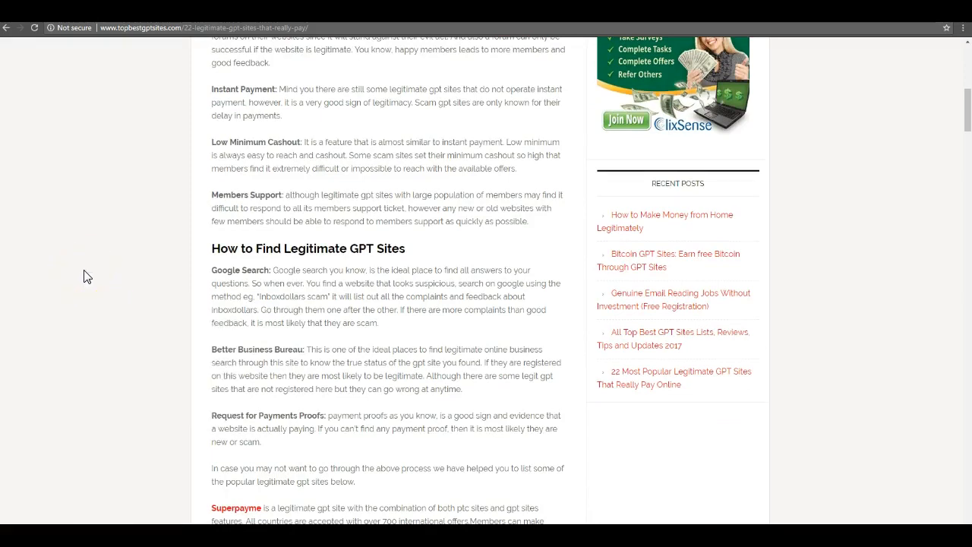
{"action": "left_click", "coordinate": [68, 285]}
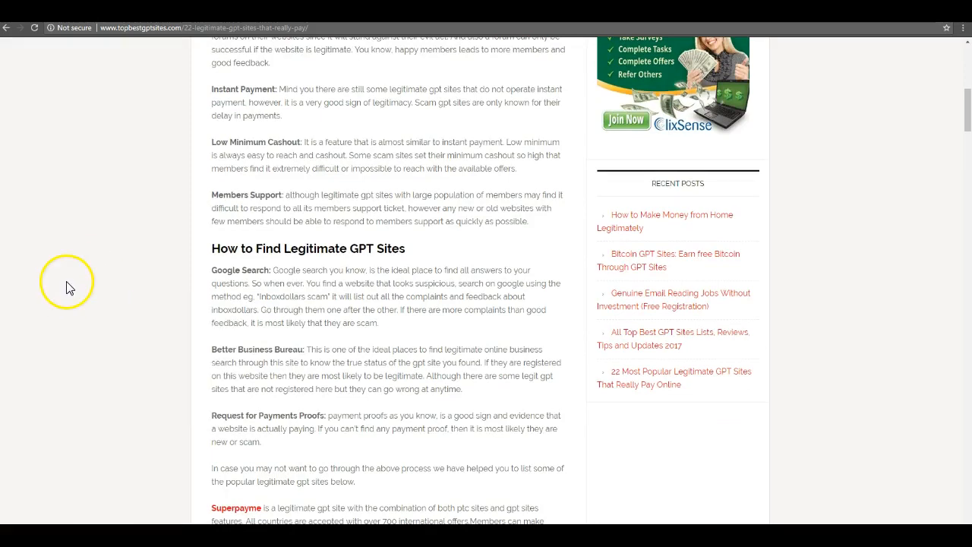
{"action": "mouse_move", "coordinate": [47, 319]}
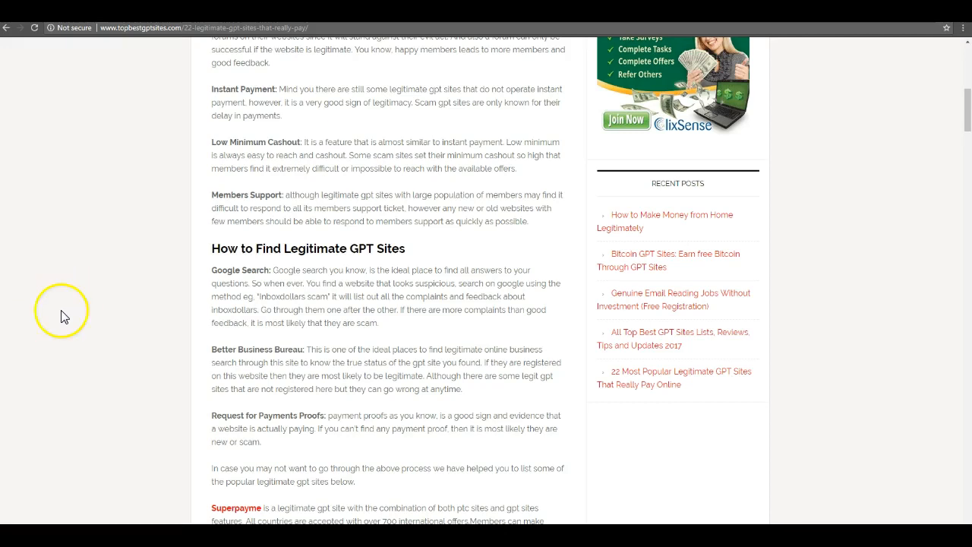
{"action": "mouse_move", "coordinate": [61, 318]}
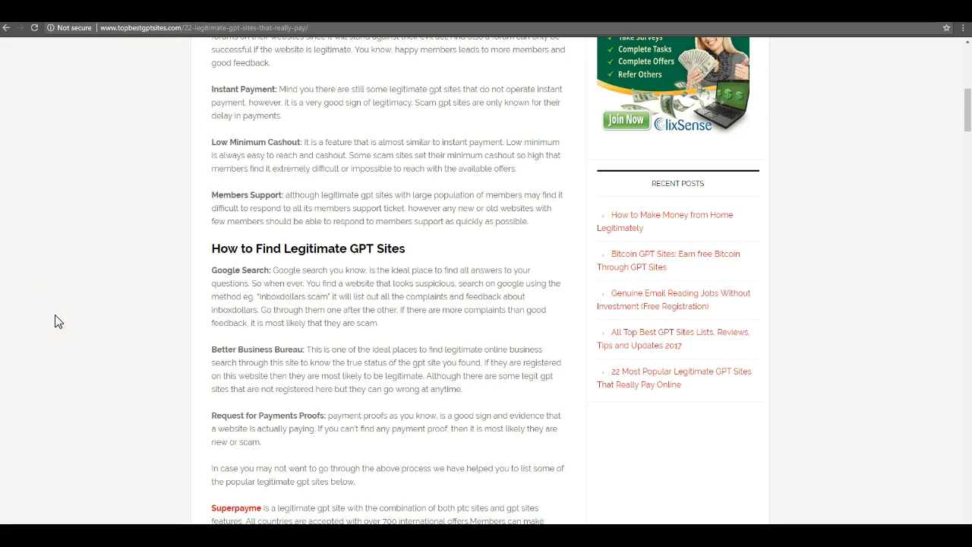
- Go back from the article to the Google results for 'gpt sites'
{"action": "scroll", "scroll_direction": "up", "scroll_amount": 3}
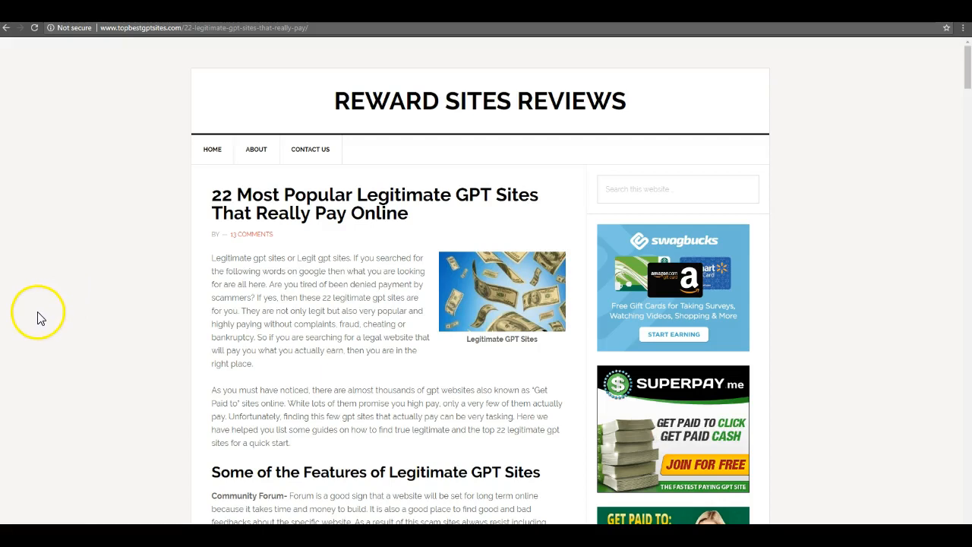
{"action": "mouse_move", "coordinate": [85, 144]}
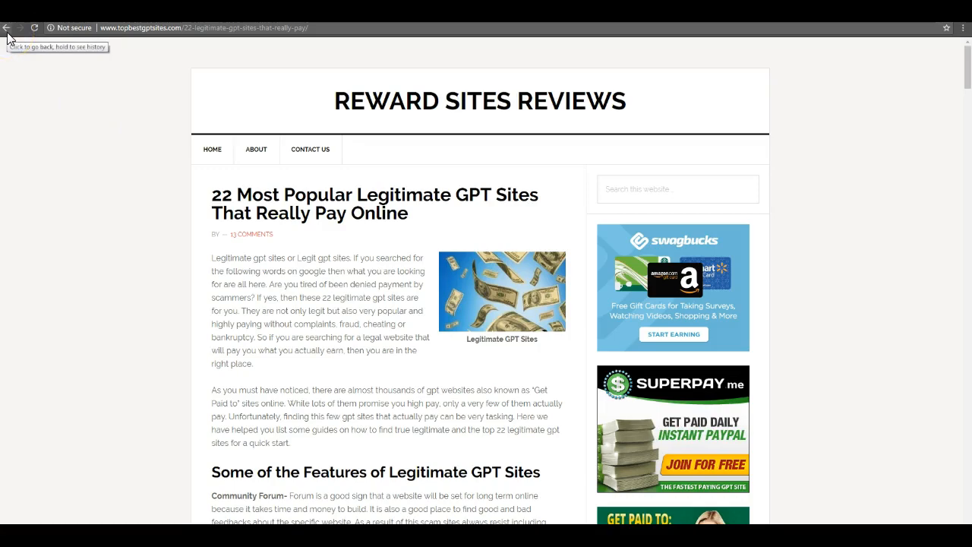
{"action": "left_click", "coordinate": [6, 28]}
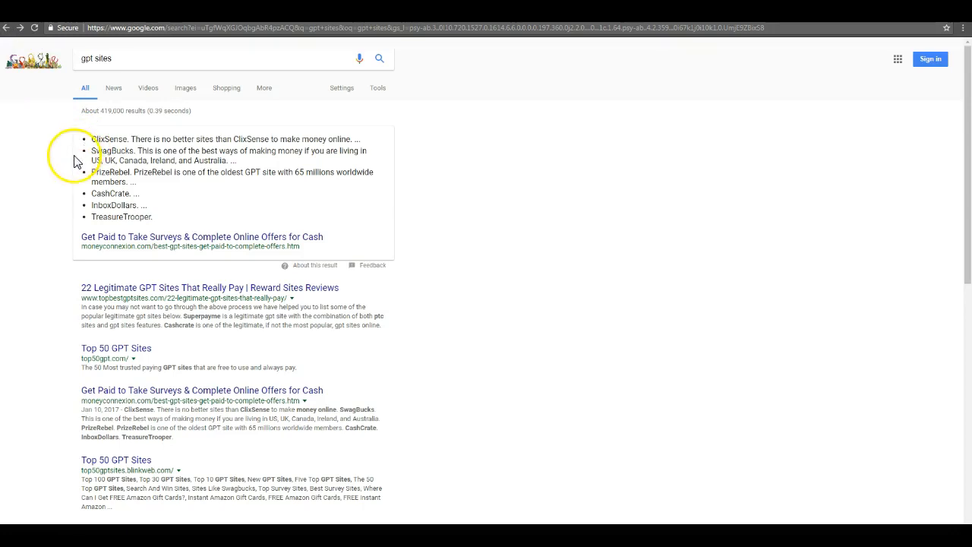
{"action": "mouse_move", "coordinate": [21, 210]}
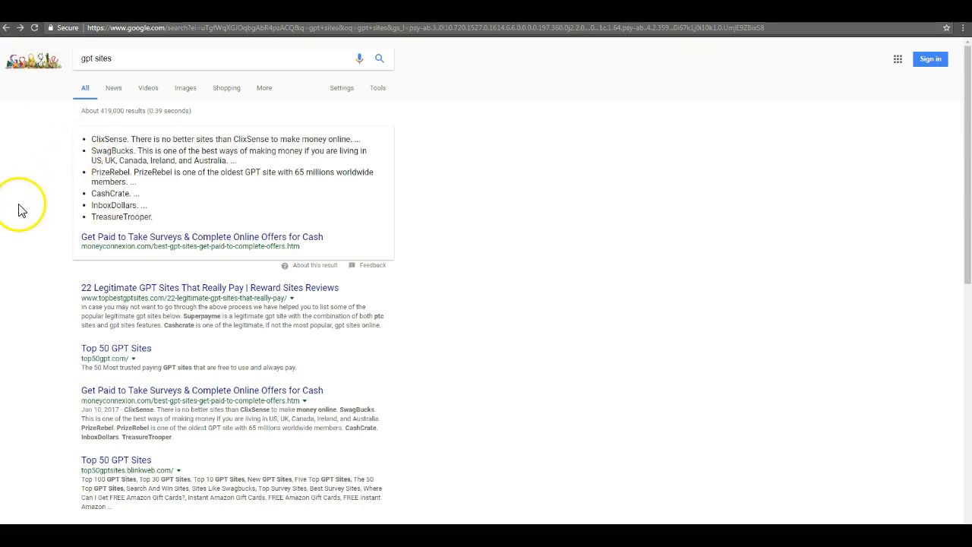
{"action": "mouse_move", "coordinate": [54, 255]}
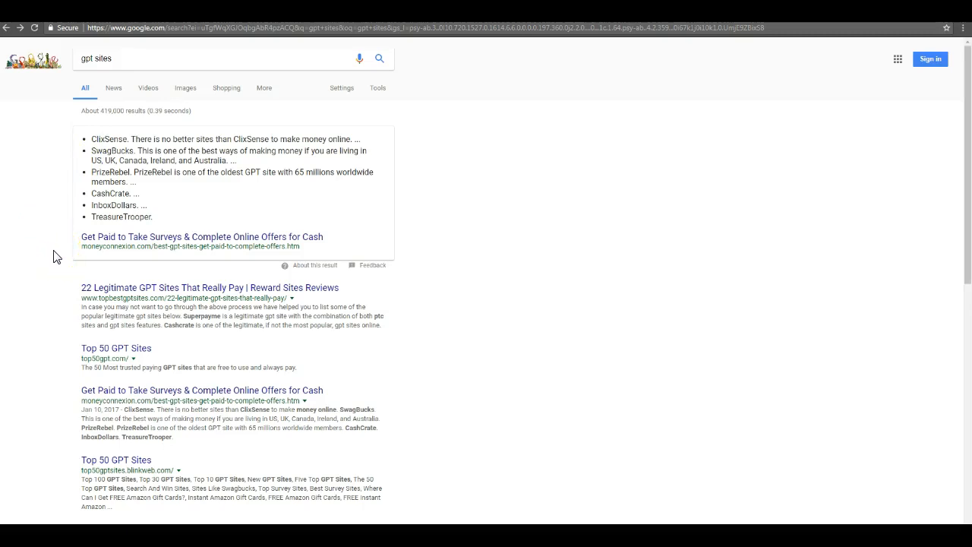
{"action": "mouse_move", "coordinate": [43, 264]}
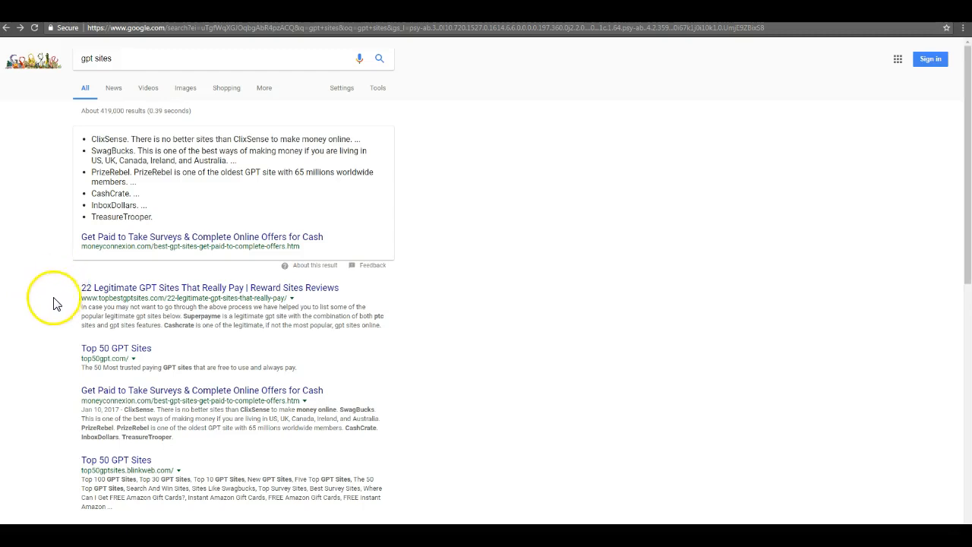
{"action": "mouse_move", "coordinate": [33, 322]}
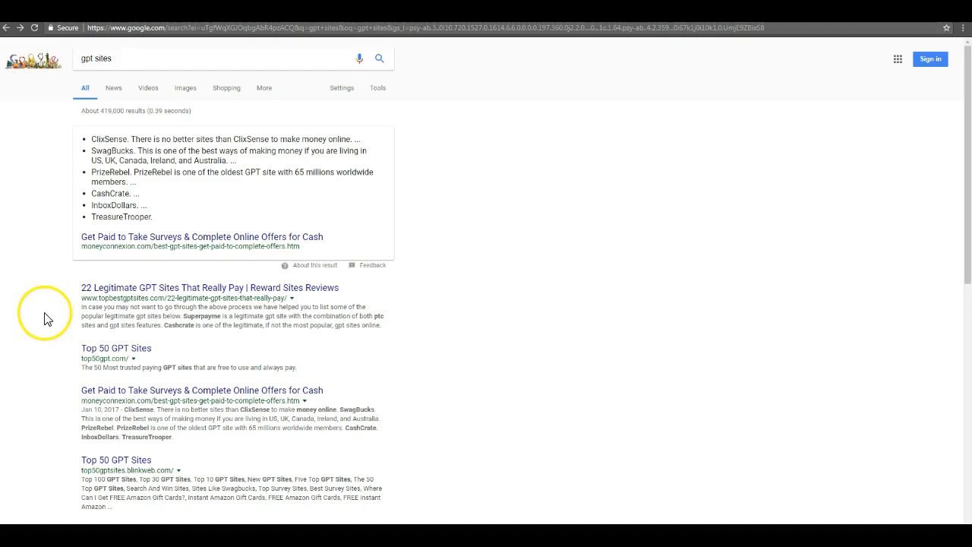
{"action": "mouse_move", "coordinate": [16, 343]}
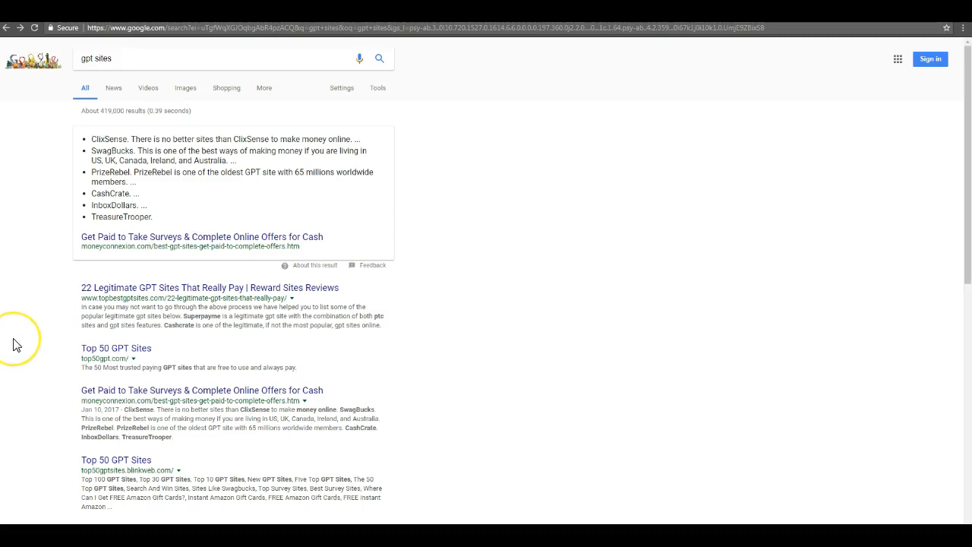
{"action": "mouse_move", "coordinate": [31, 331]}
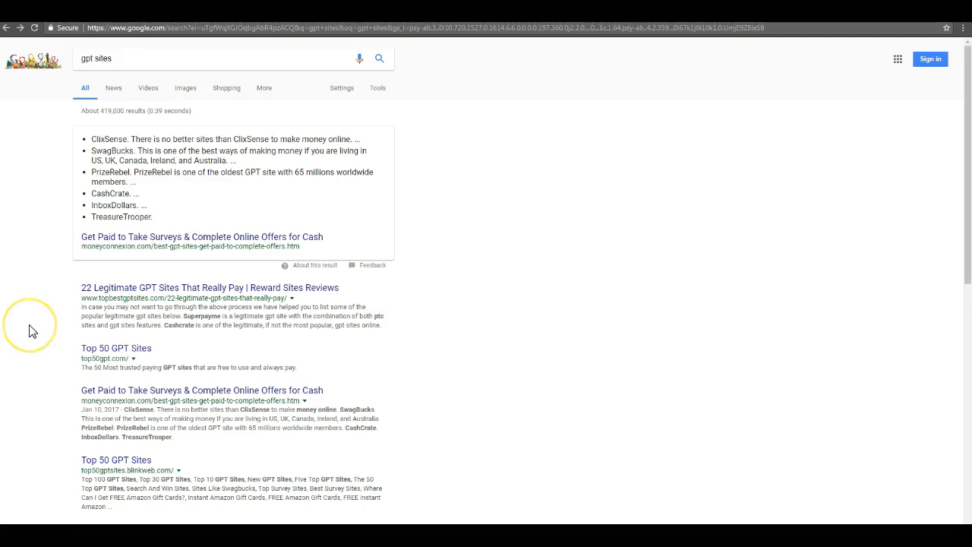
{"action": "mouse_move", "coordinate": [9, 336]}
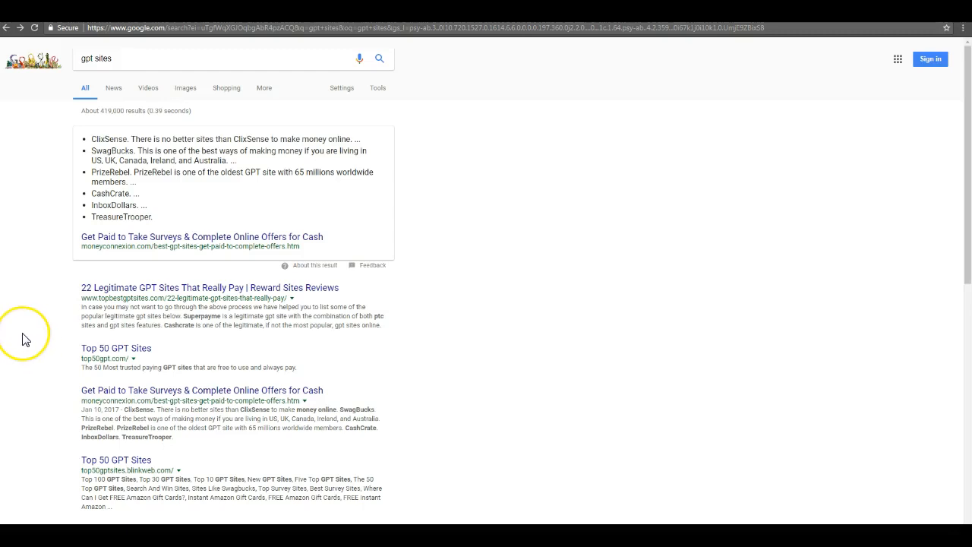
{"action": "mouse_move", "coordinate": [44, 331]}
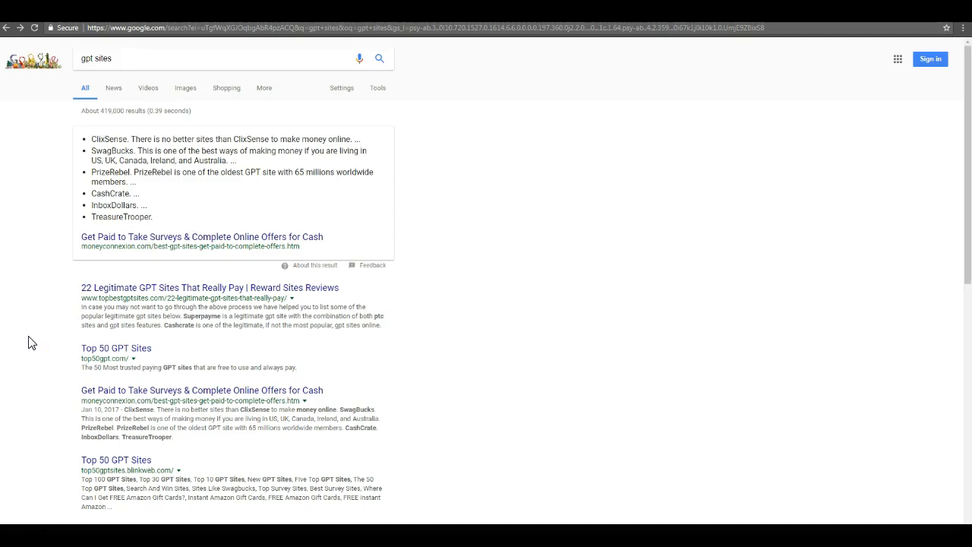
{"action": "left_click", "coordinate": [31, 344]}
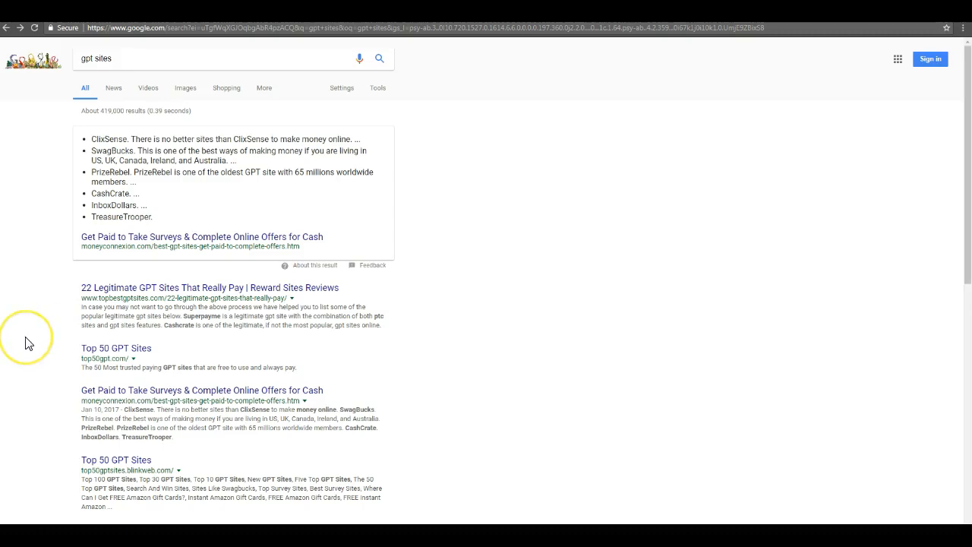
{"action": "scroll", "scroll_direction": "down", "scroll_amount": 3}
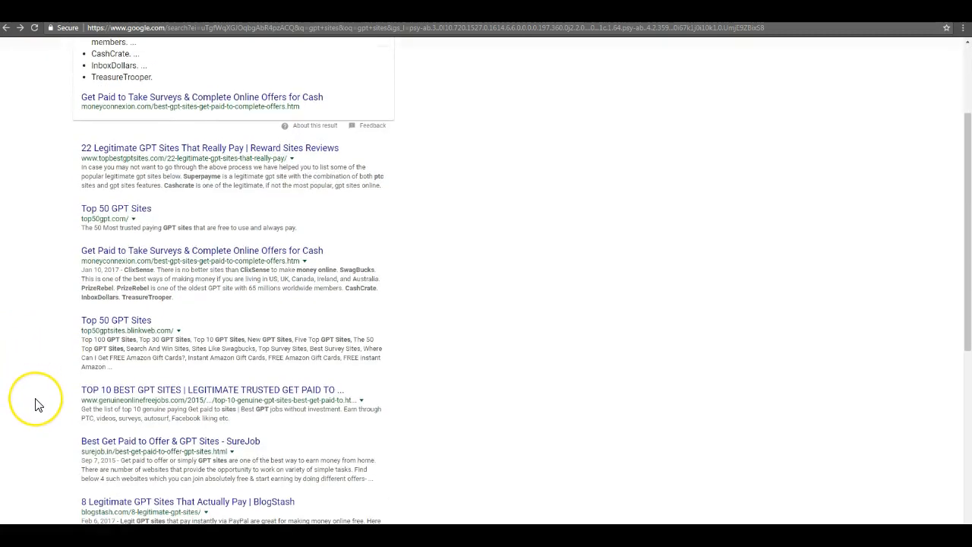
{"action": "mouse_move", "coordinate": [27, 392]}
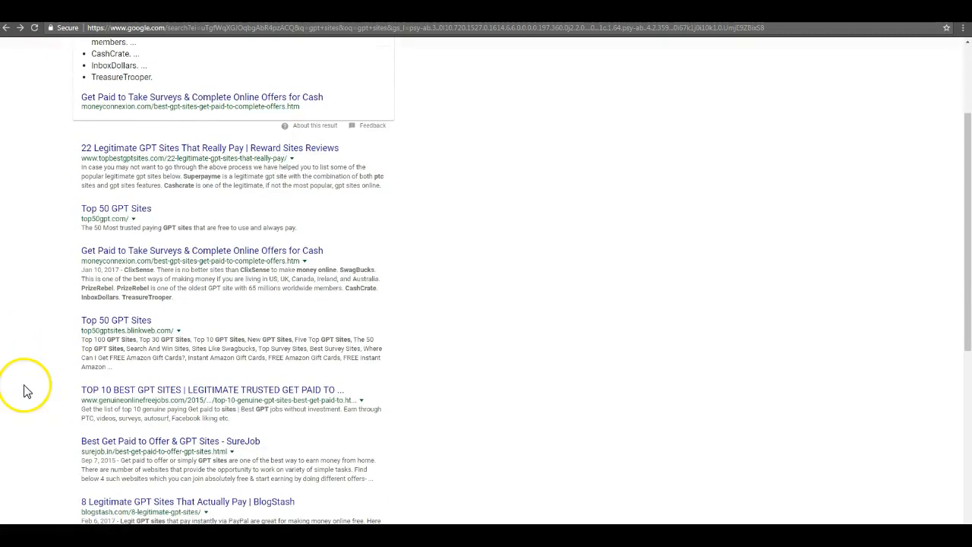
{"action": "mouse_move", "coordinate": [23, 388]}
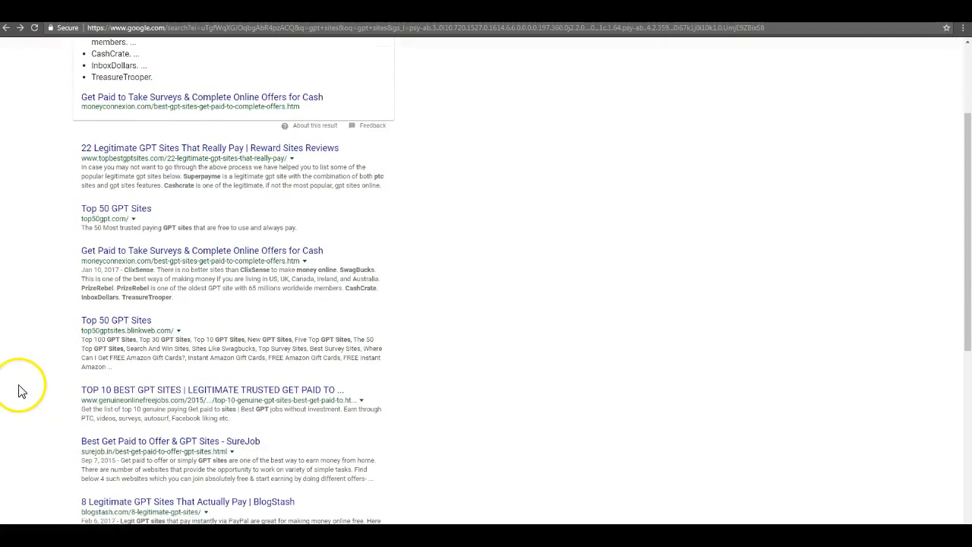
{"action": "scroll", "scroll_direction": "down", "scroll_amount": 3}
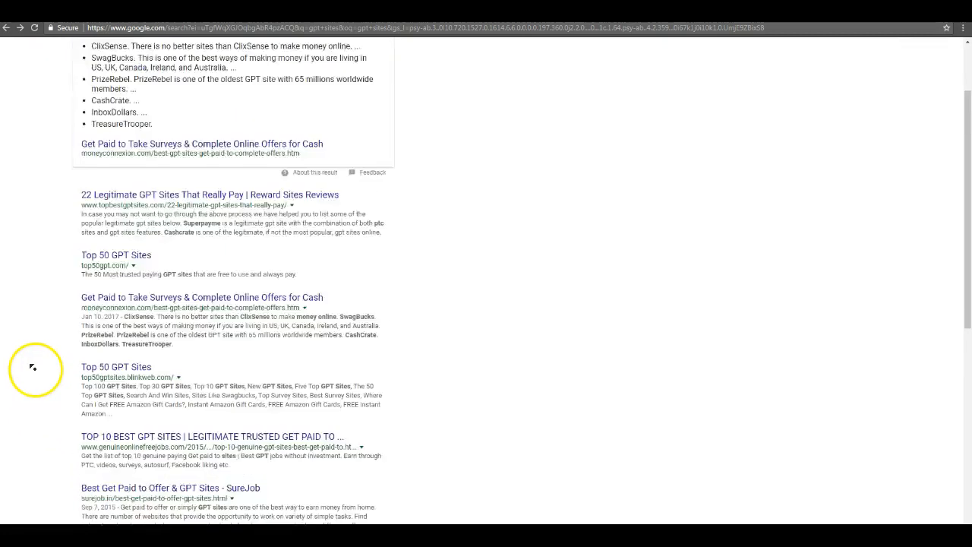
{"action": "scroll", "scroll_direction": "up", "scroll_amount": 3}
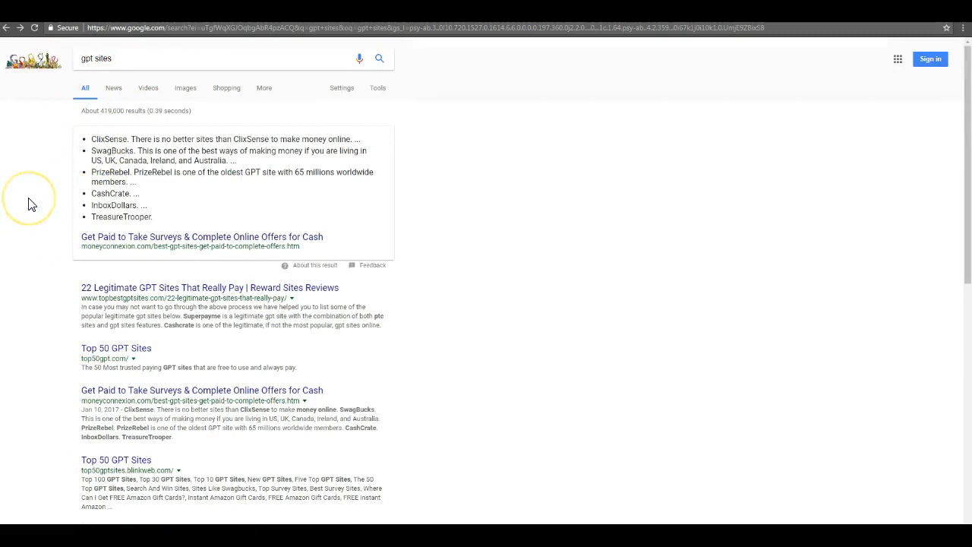
{"action": "mouse_move", "coordinate": [36, 200]}
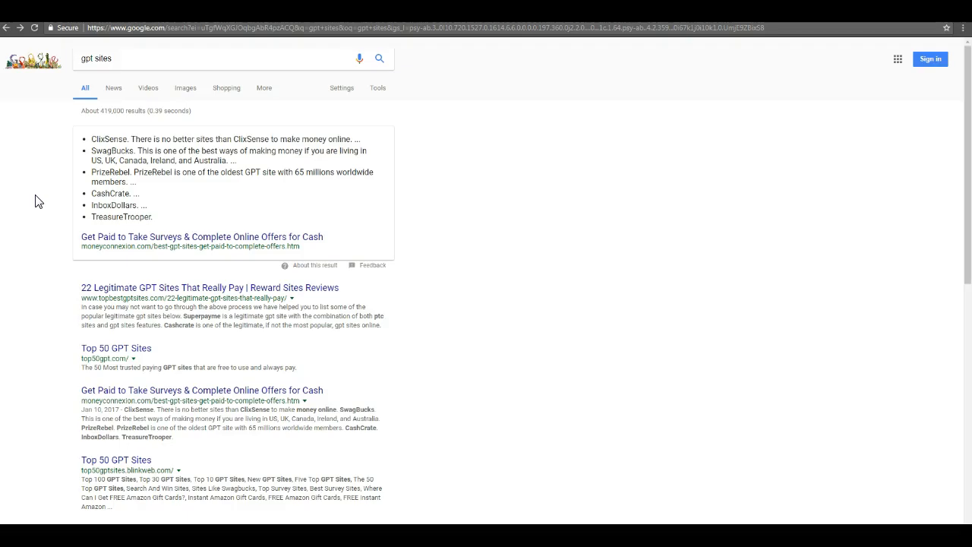
- Load the AdWorkMedia homepage by entering 'adworkmedia' in the address bar
{"action": "type", "text": "adworkmedia.com"}
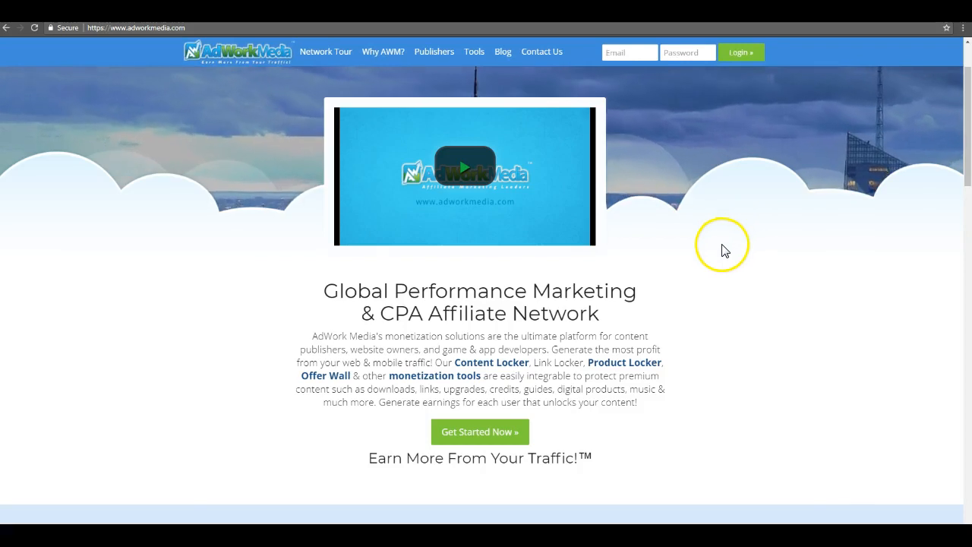
{"action": "mouse_move", "coordinate": [580, 205]}
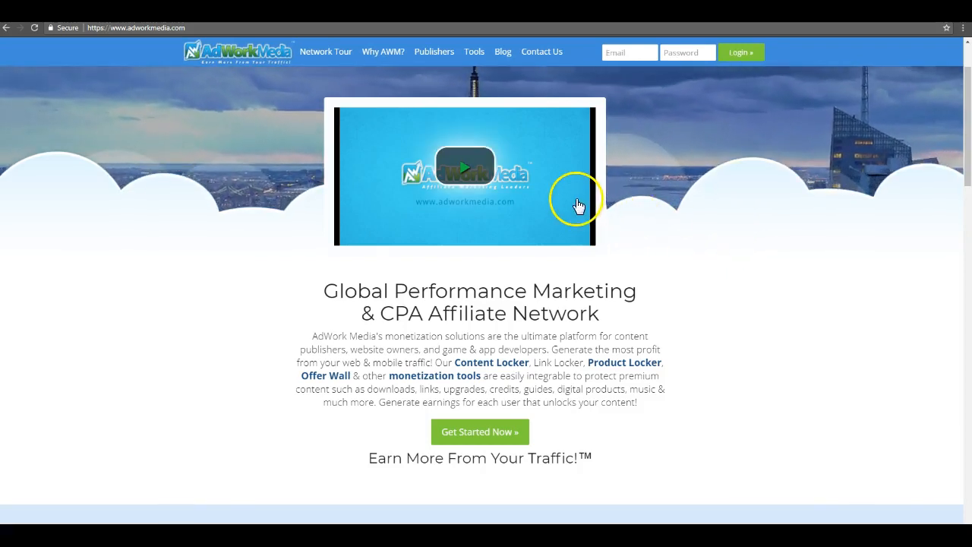